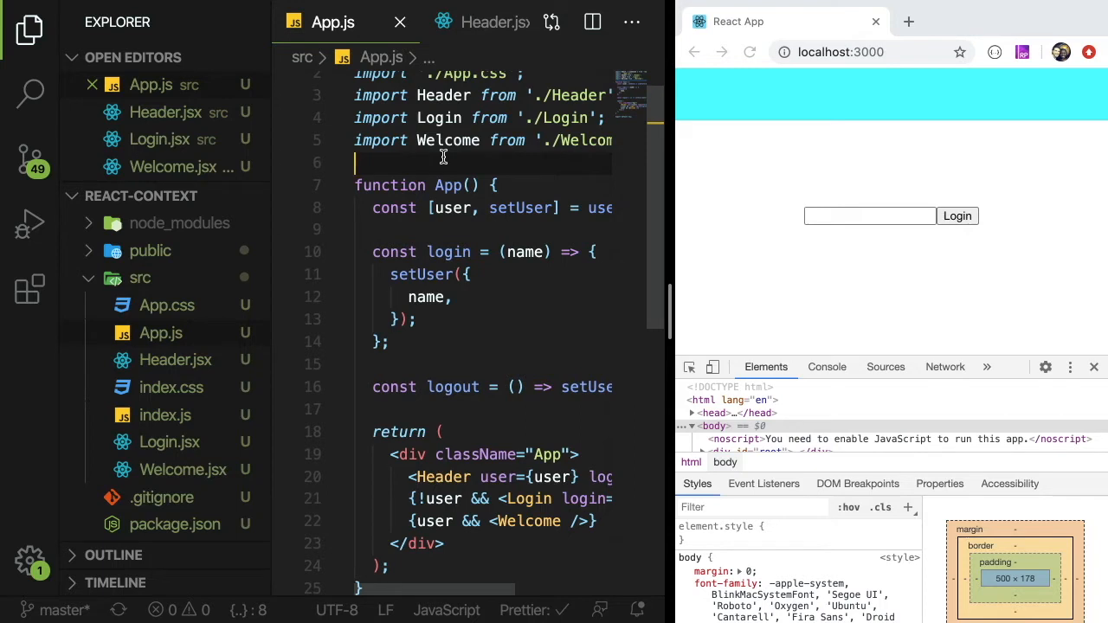
Scroll through App.js to review its user state and login/logout handlers
click(450, 184)
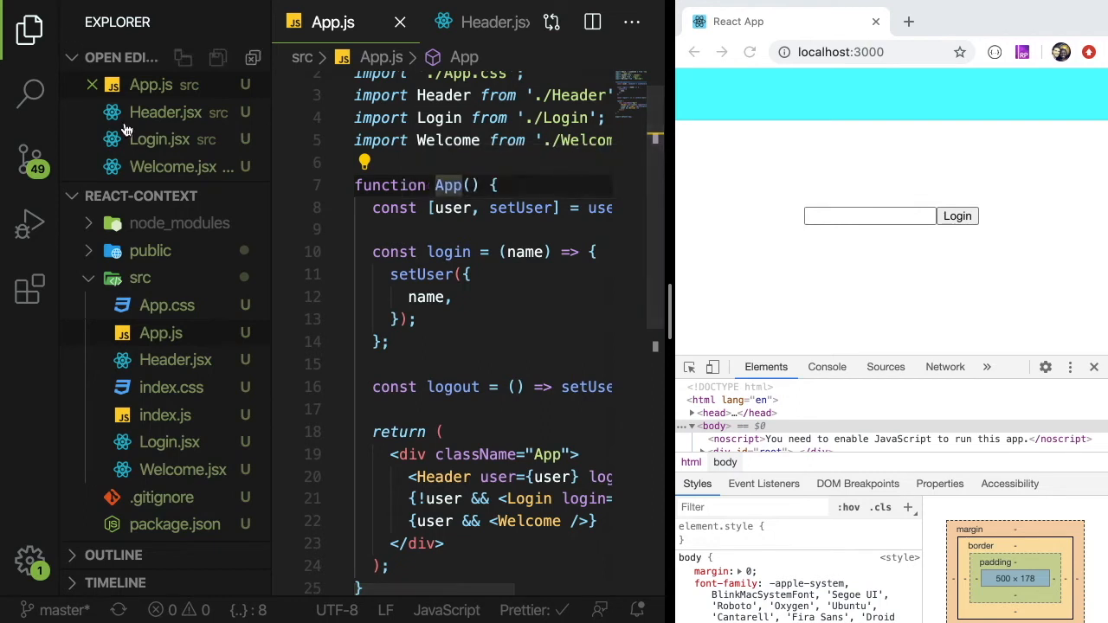
scroll(down, 3)
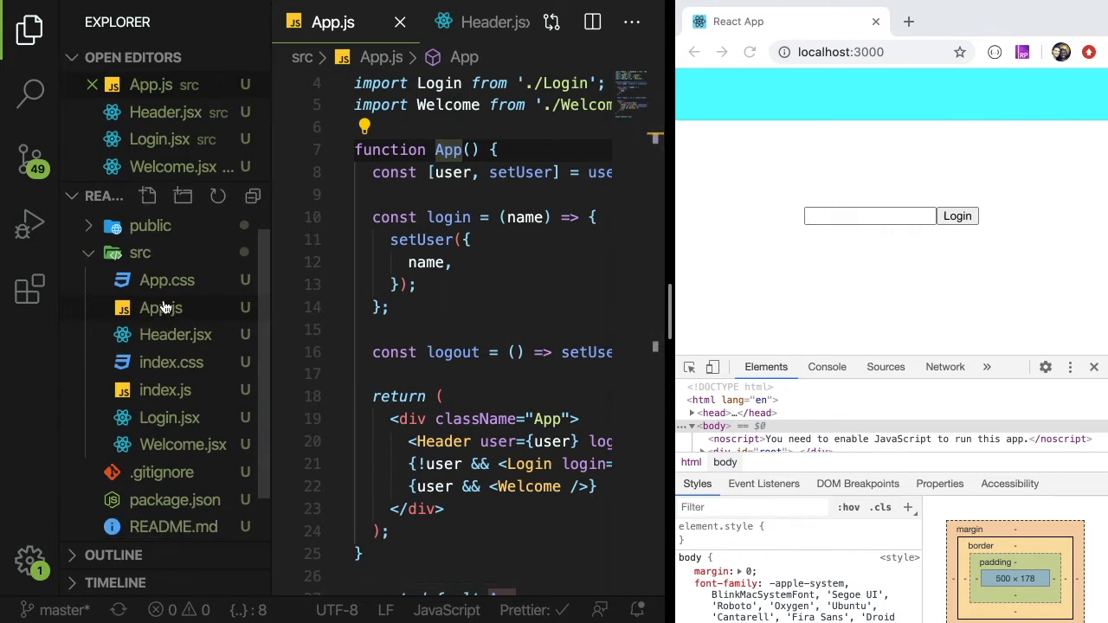
mouse_move(166, 341)
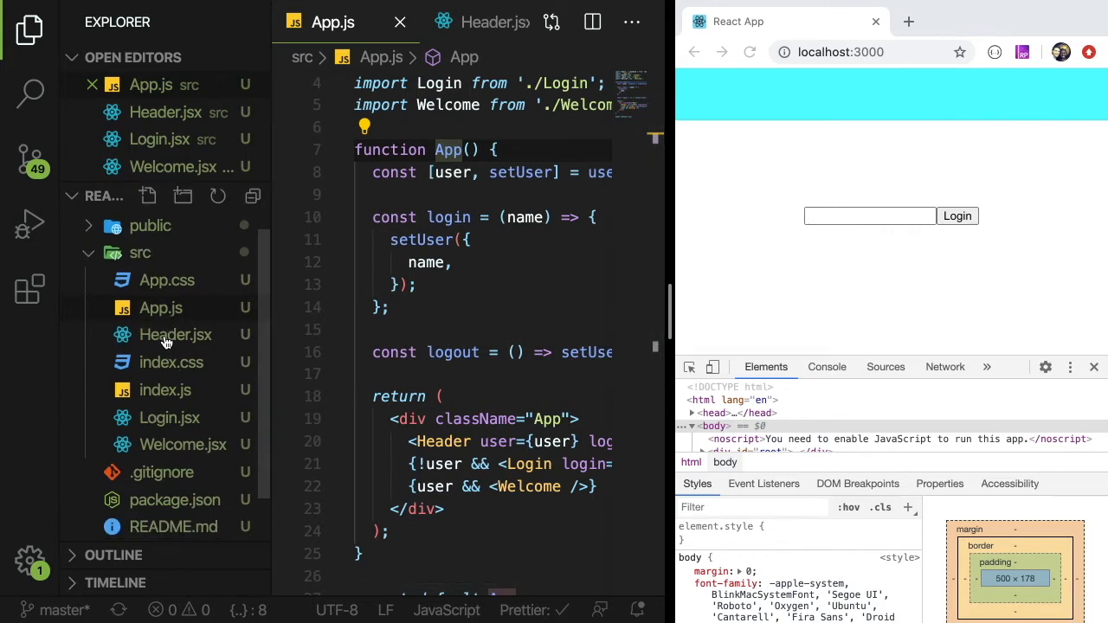
mouse_move(176, 335)
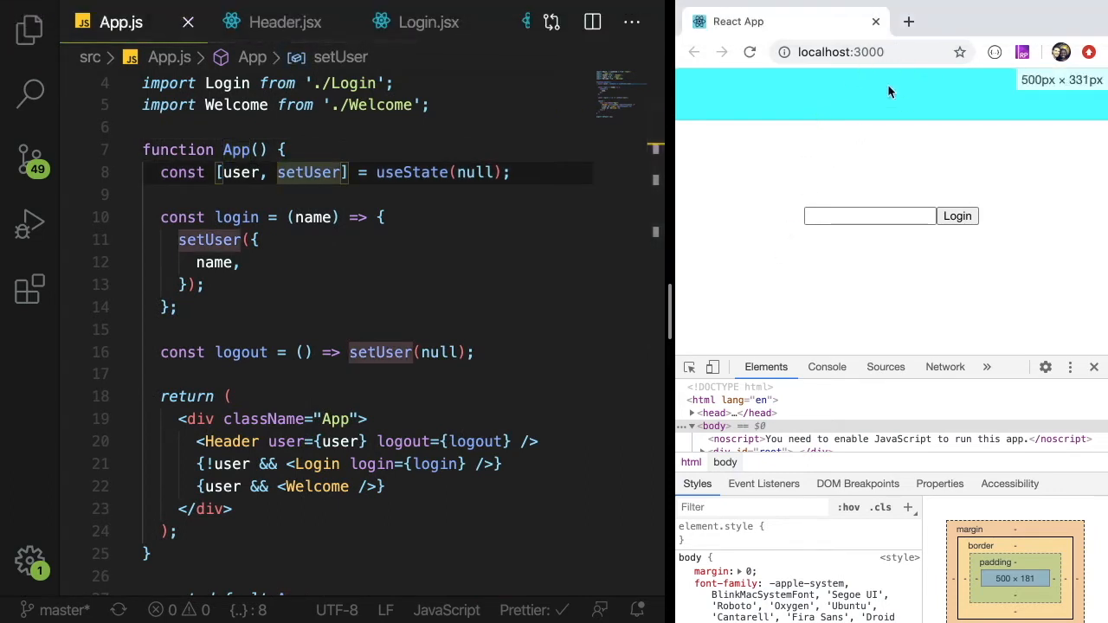
mouse_move(891, 119)
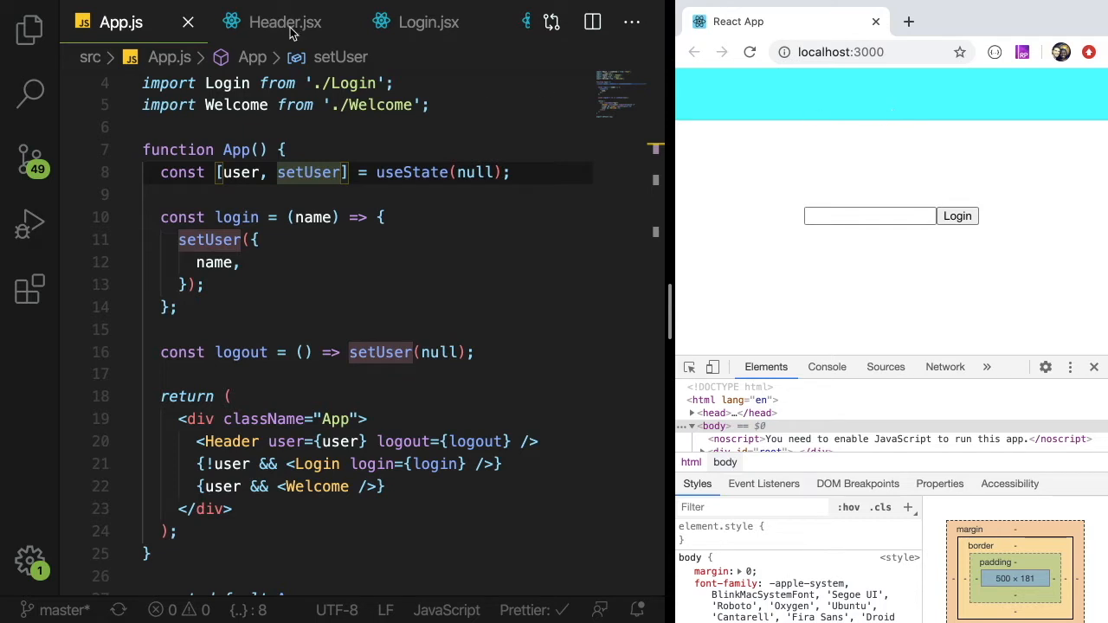
Inspect Header.jsx's logout prop and the Login.jsx click handler code
click(284, 22)
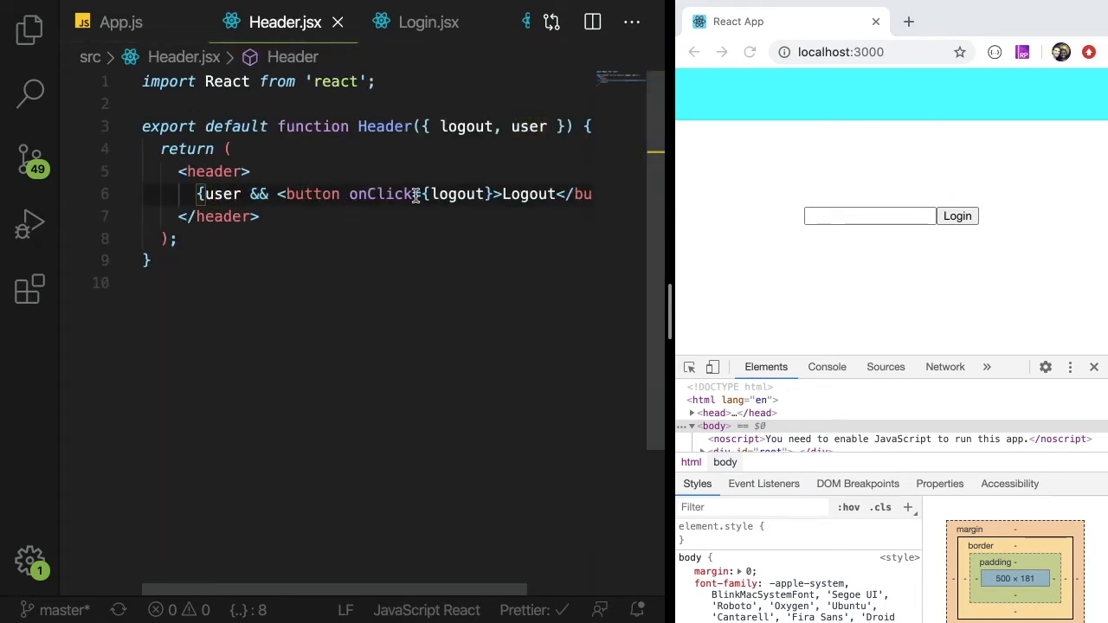
double_click(456, 194)
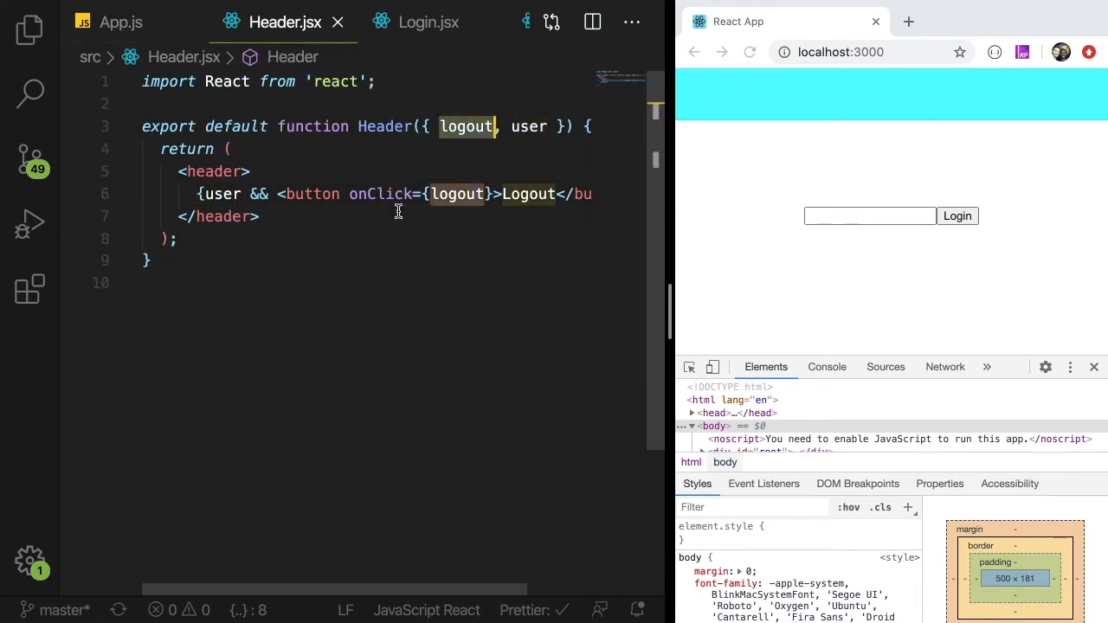
click(428, 22)
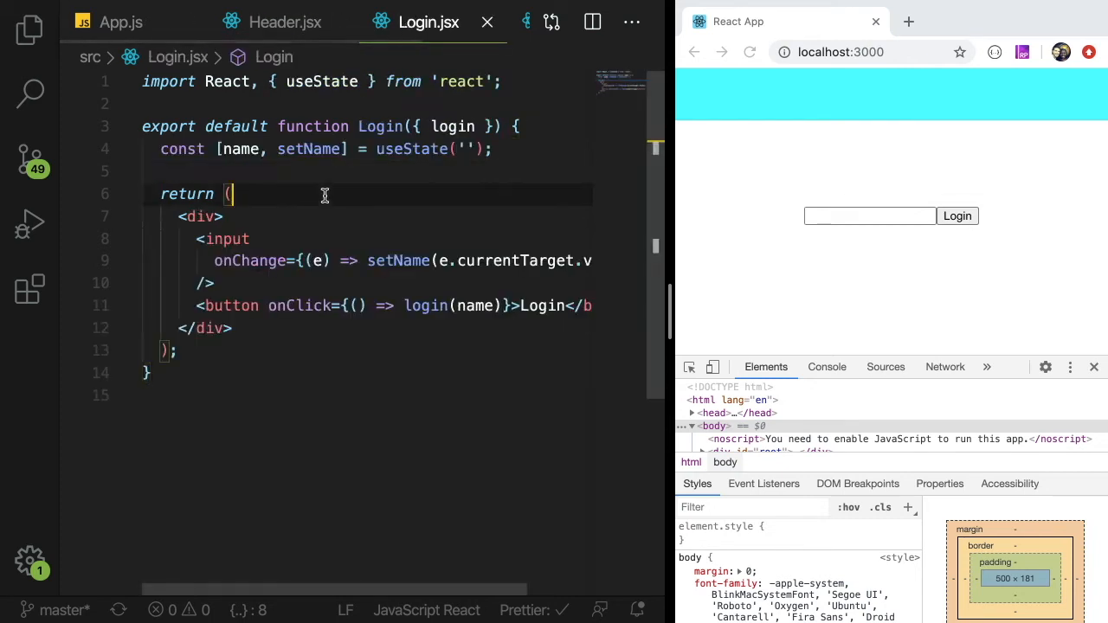
mouse_move(231, 248)
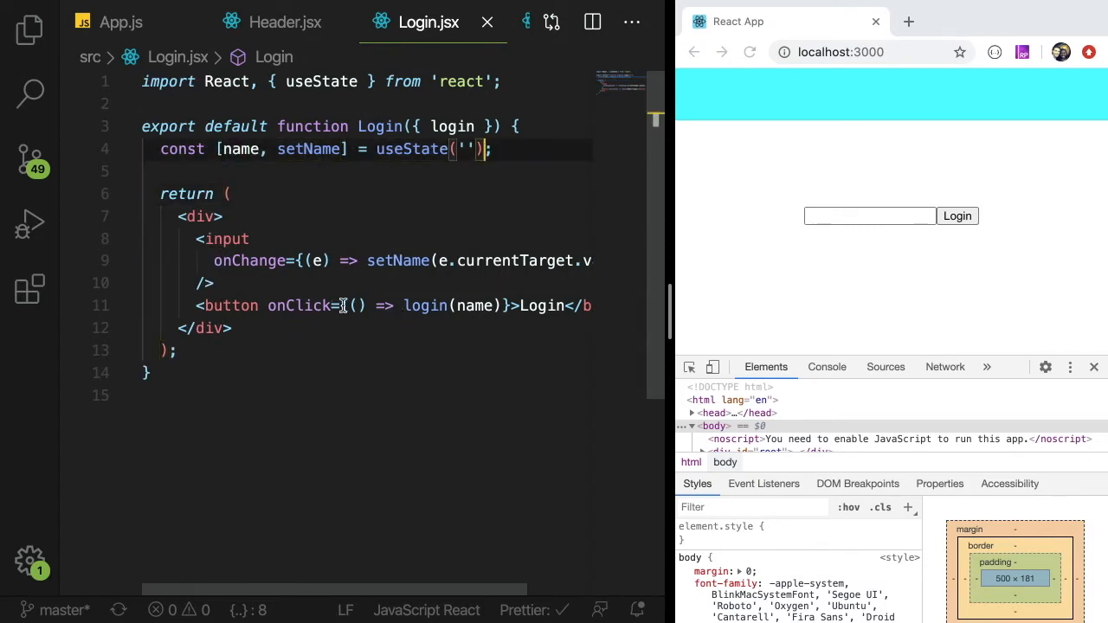
double_click(475, 305)
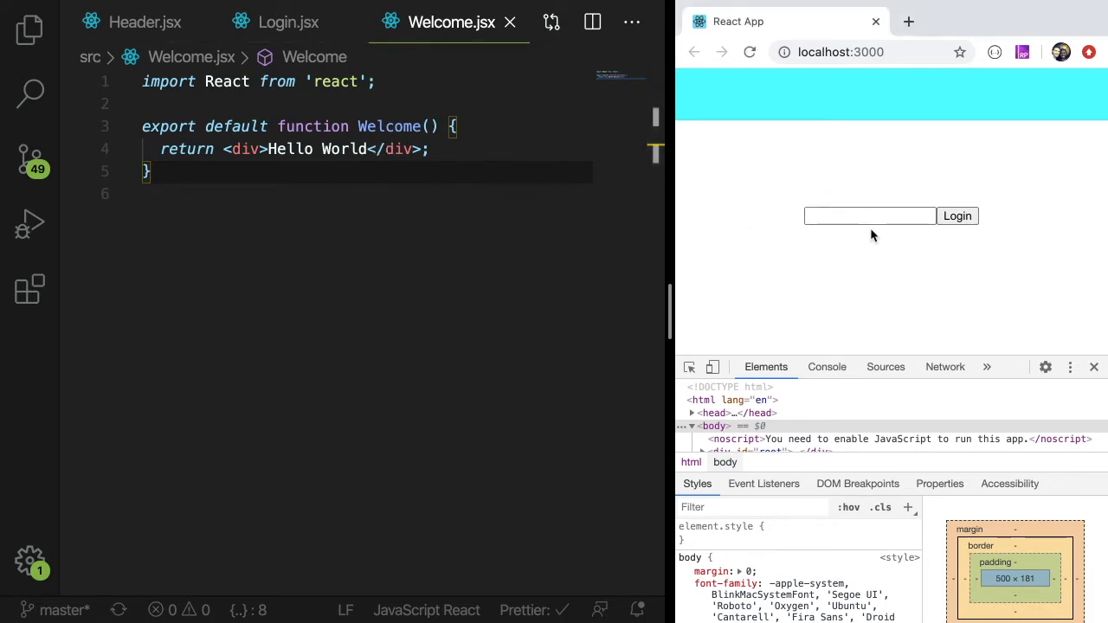
click(956, 215)
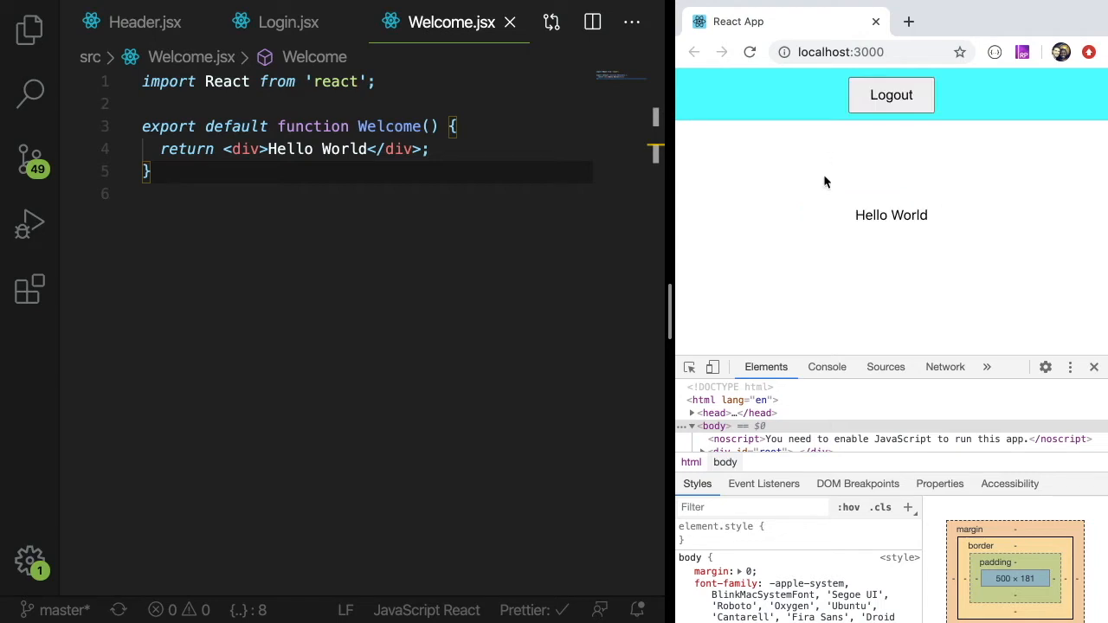
mouse_move(891, 94)
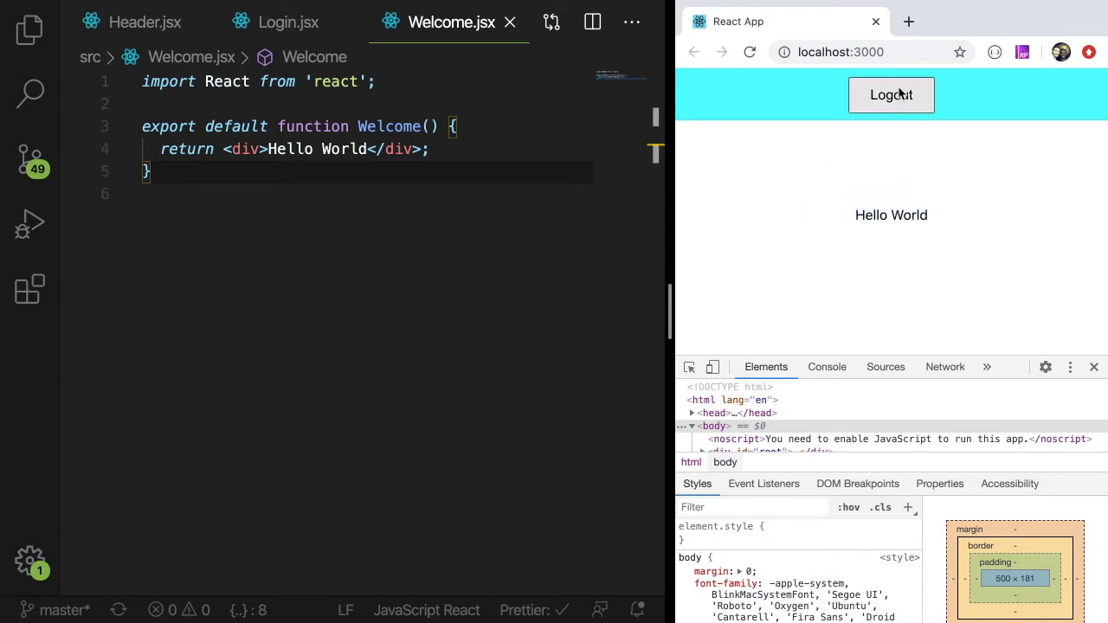
click(890, 95)
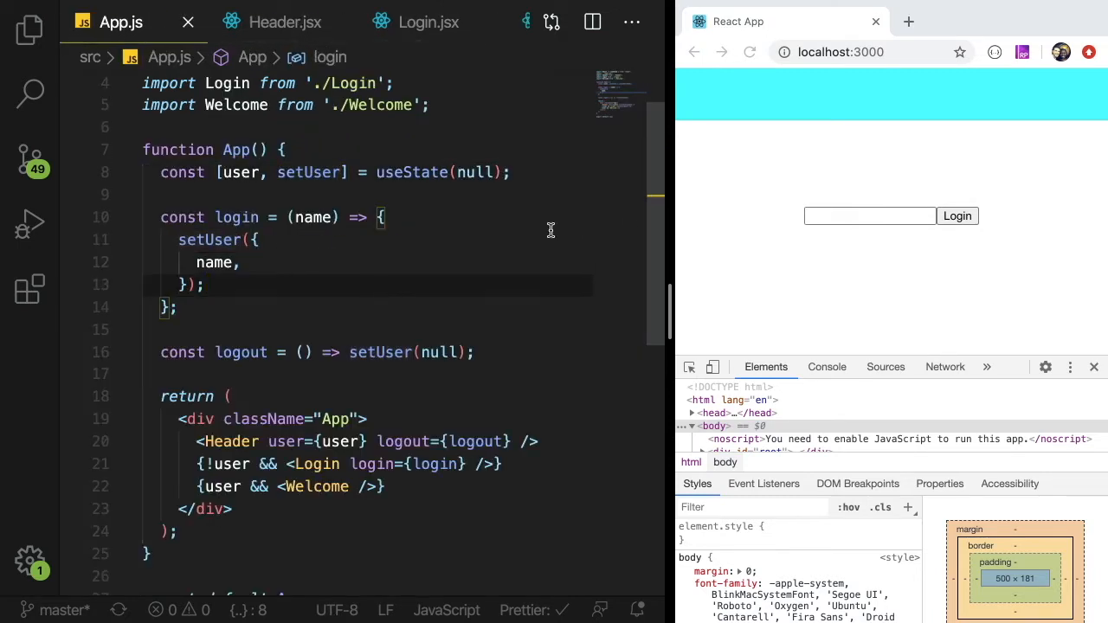
mouse_move(877, 89)
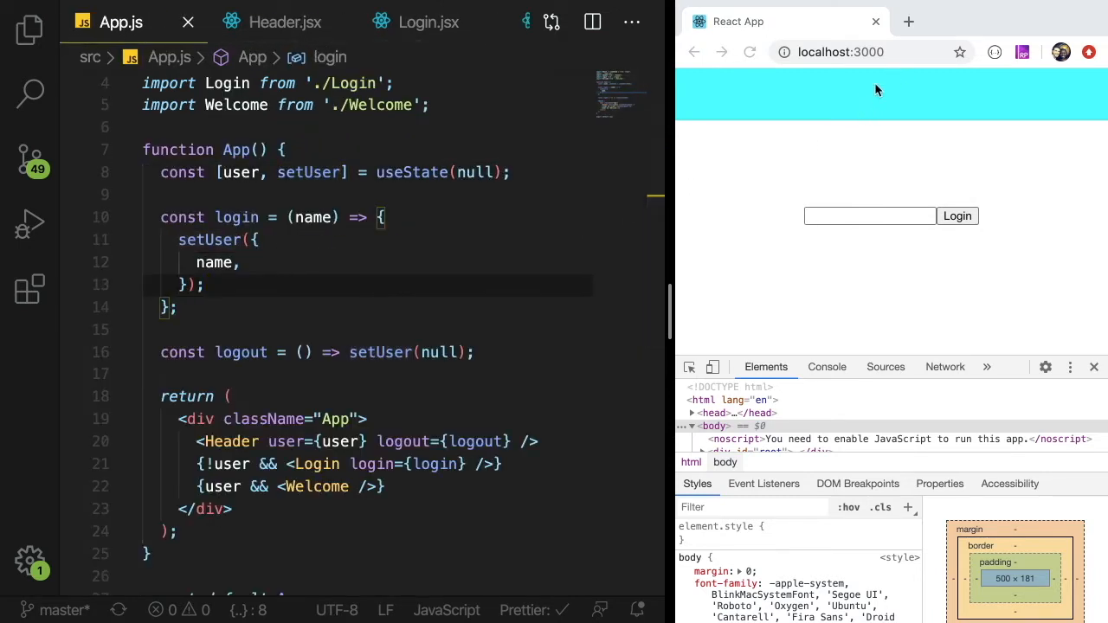
scroll(down, 3)
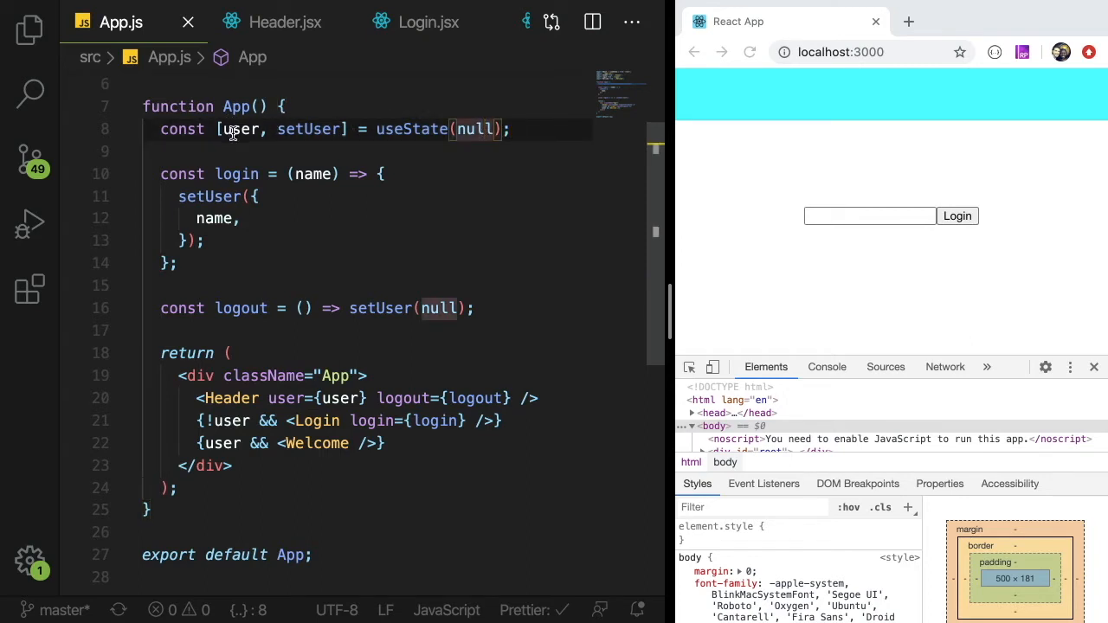
click(340, 398)
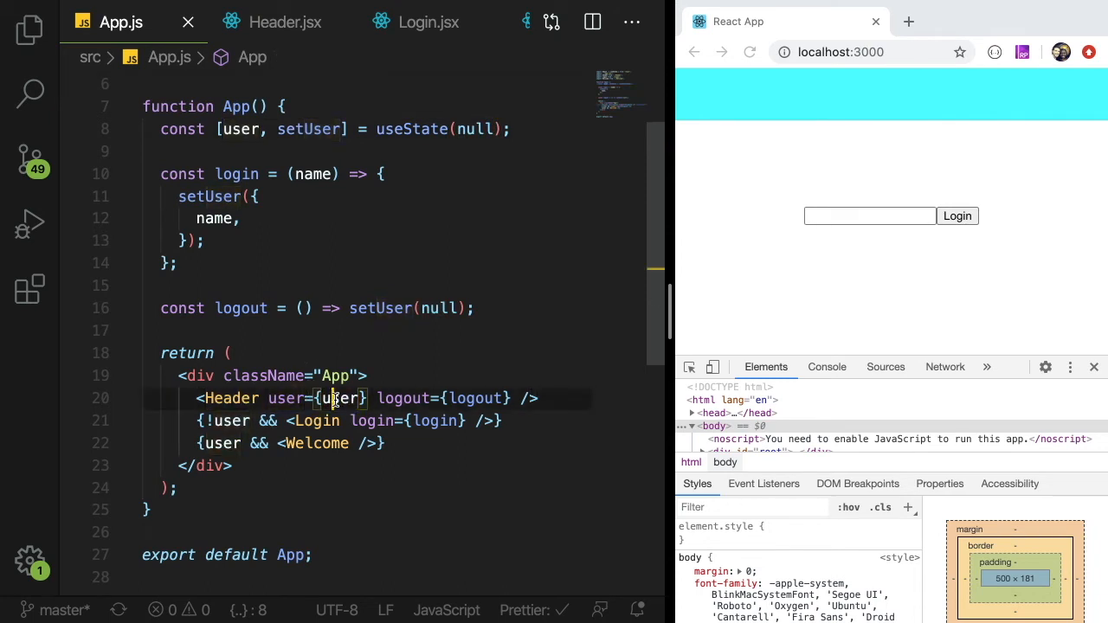
click(284, 22)
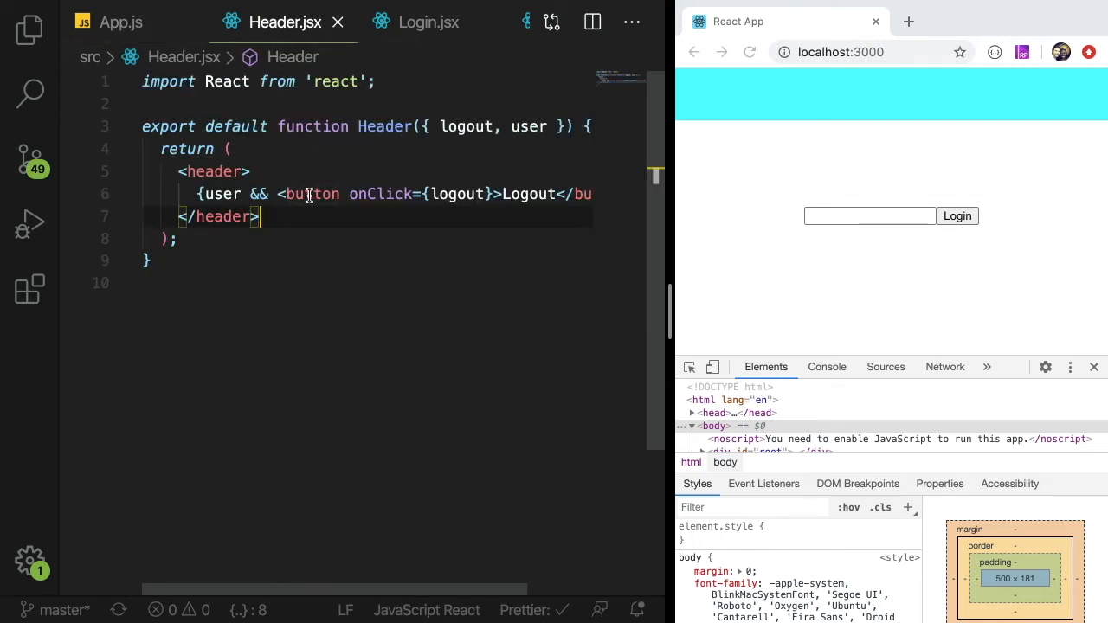
mouse_move(414, 201)
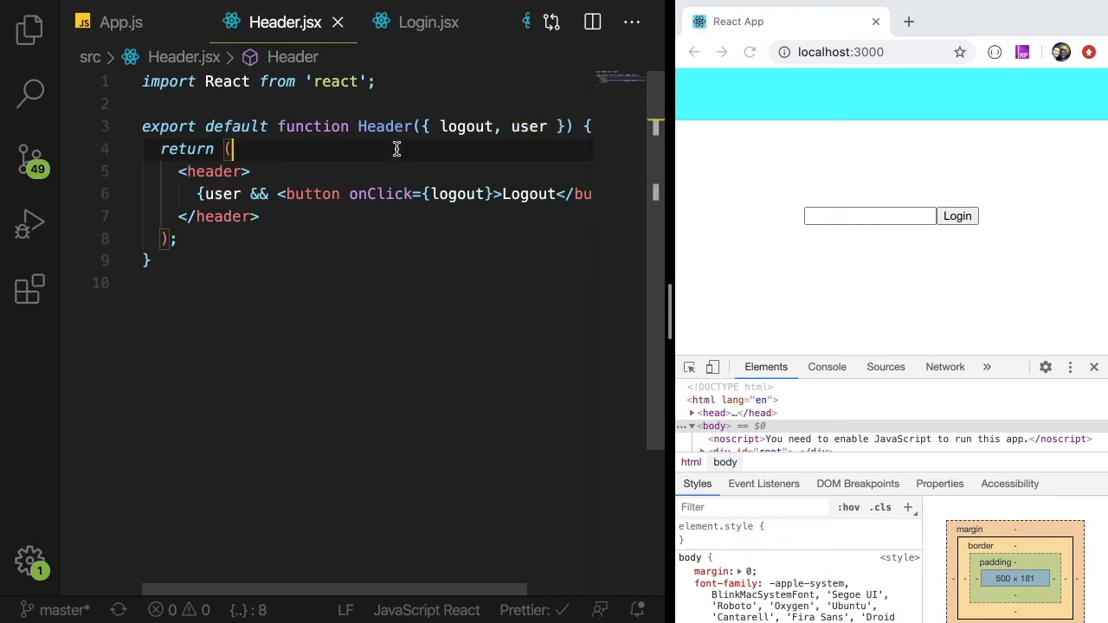
click(120, 22)
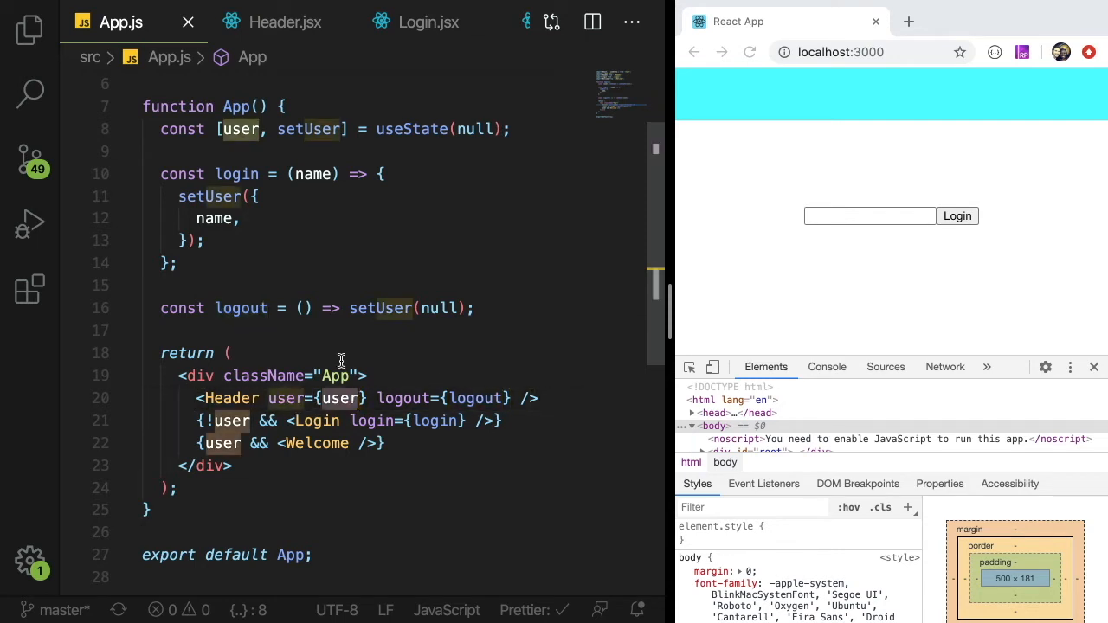
mouse_move(366, 214)
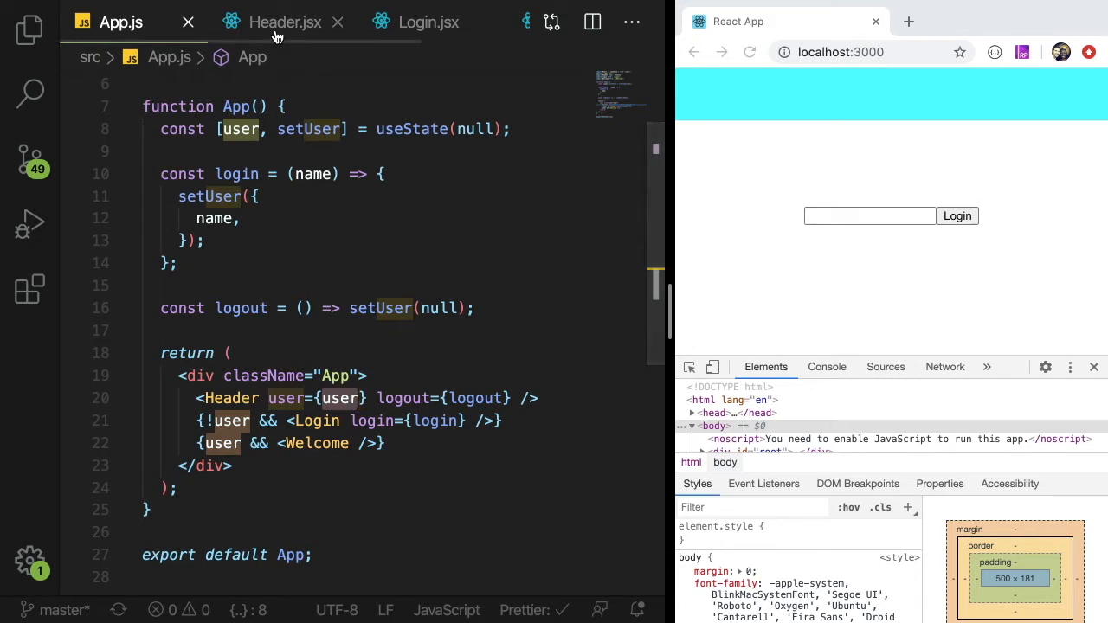
mouse_move(284, 22)
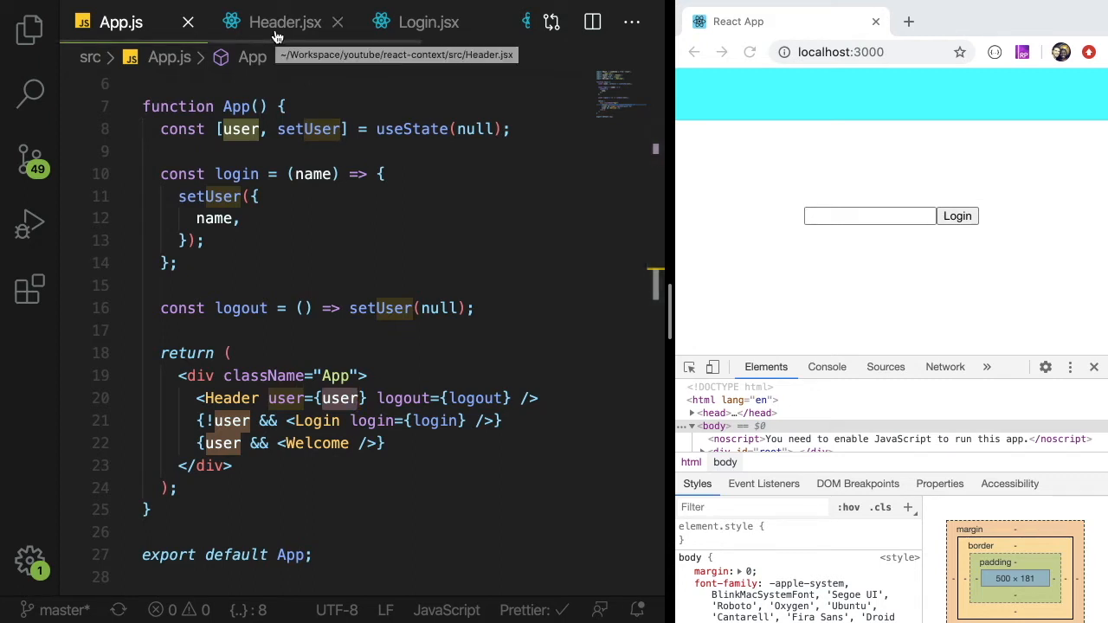
Check the user prop in Header.jsx, then return to App.js
click(284, 21)
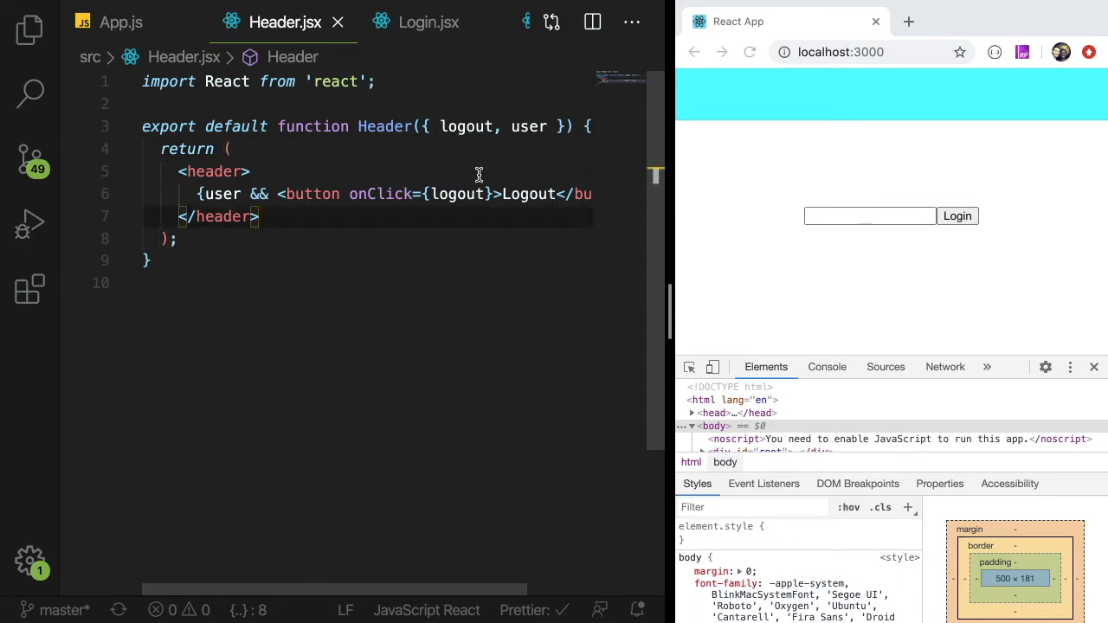
mouse_move(785, 200)
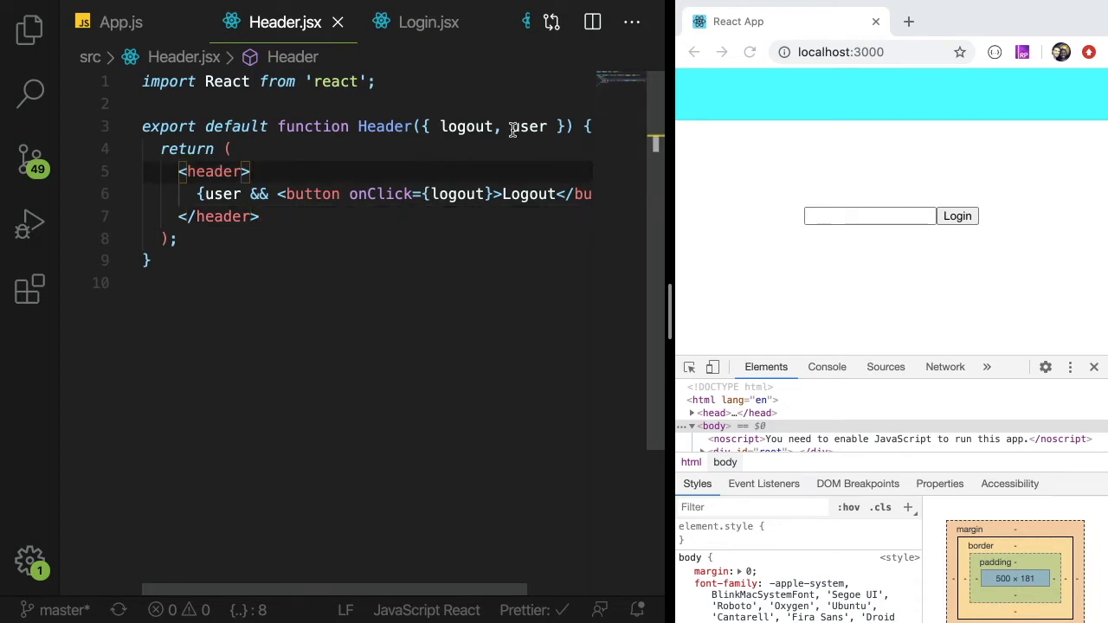
double_click(222, 193)
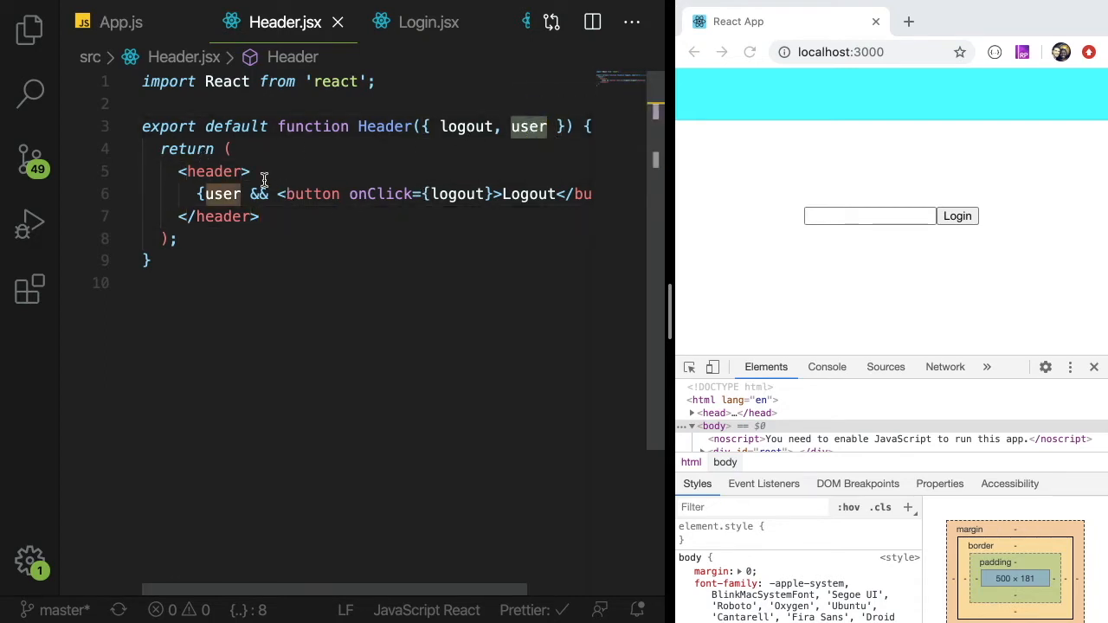
click(120, 22)
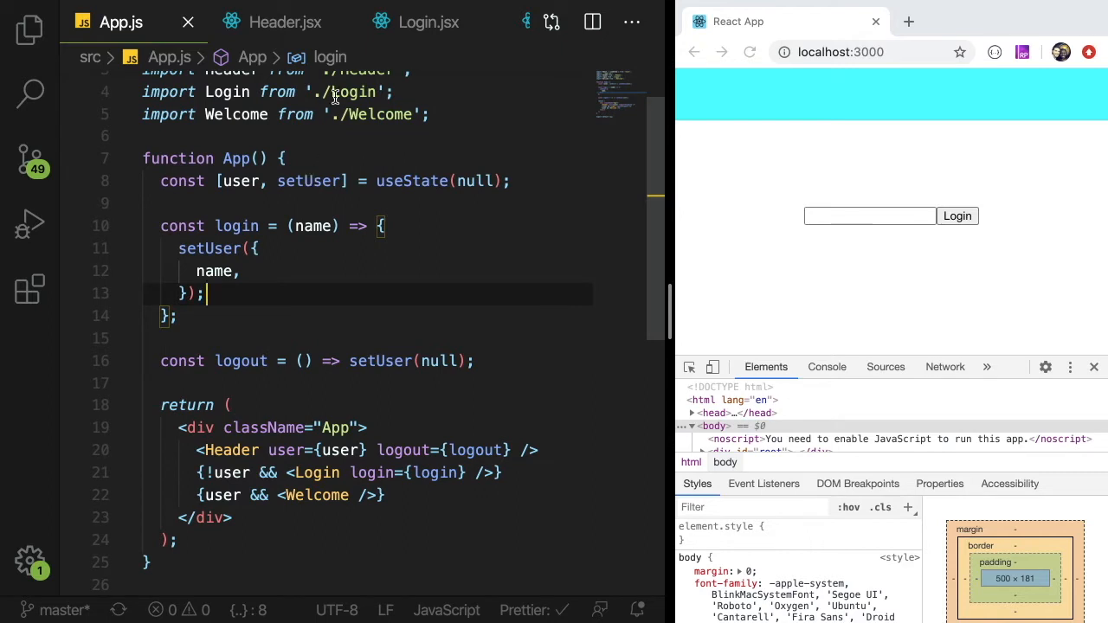
click(284, 21)
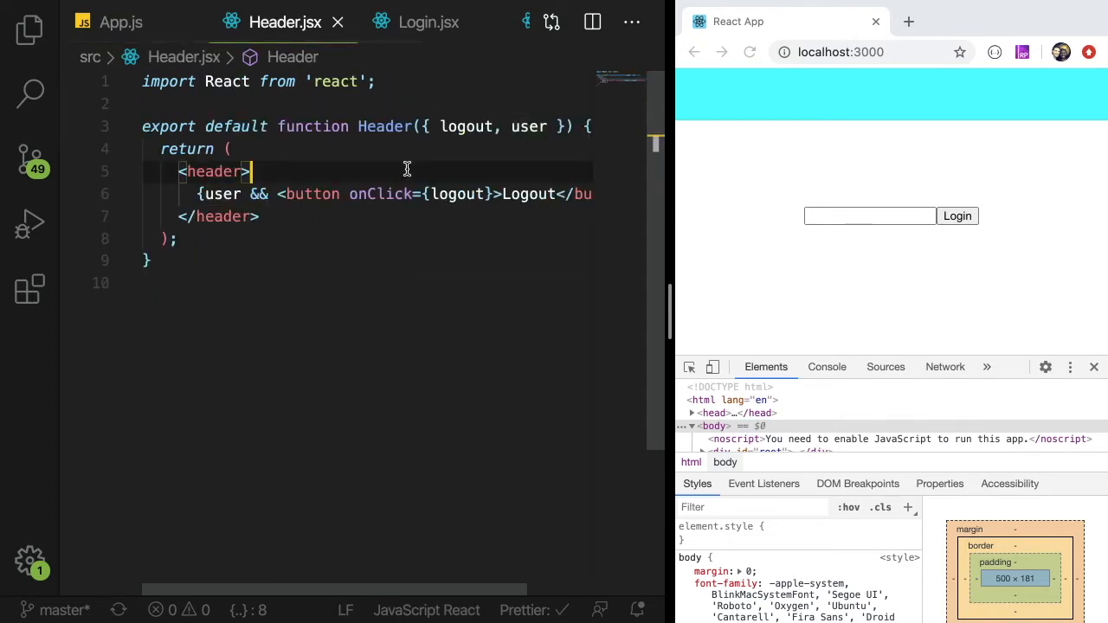
mouse_move(523, 126)
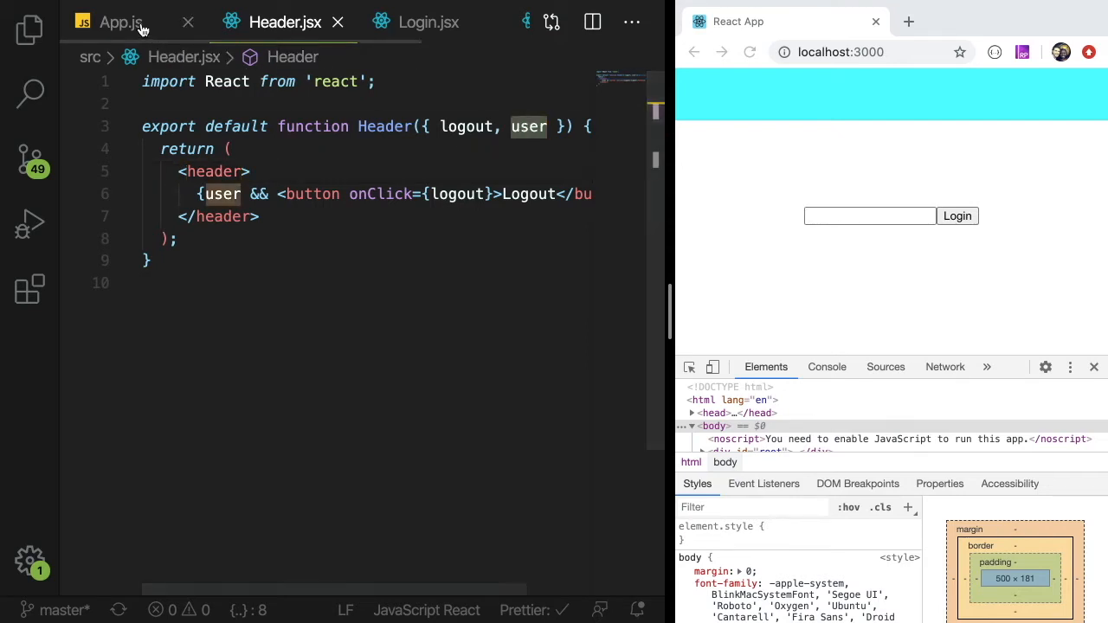
click(121, 22)
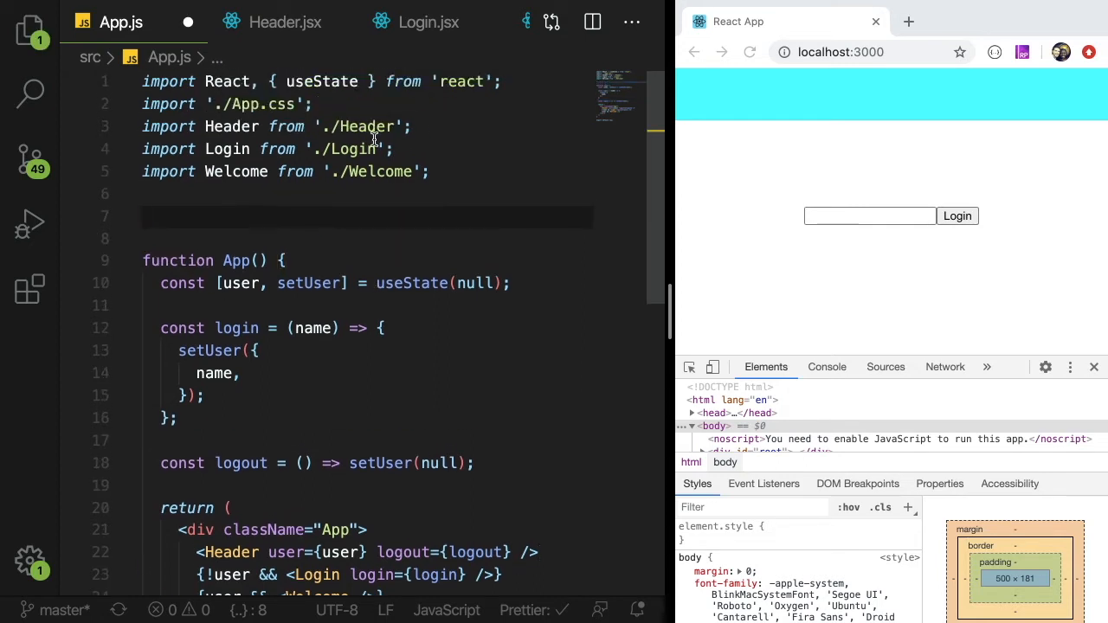
mouse_move(291, 225)
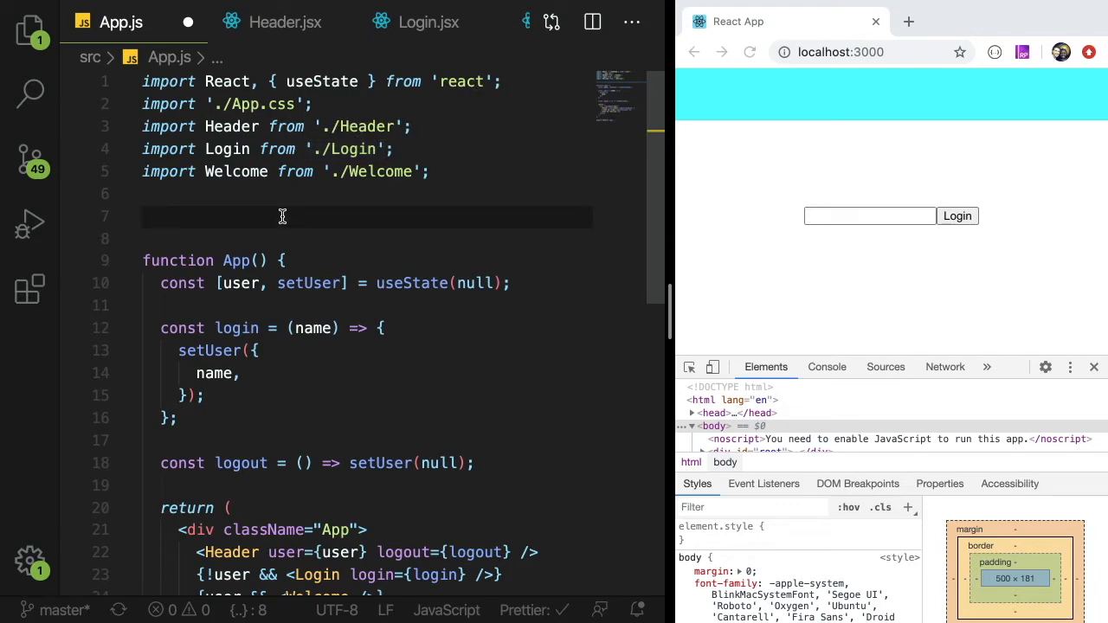
Add const UserContext = React.createContext() below the App.js imports and save
text(const User)
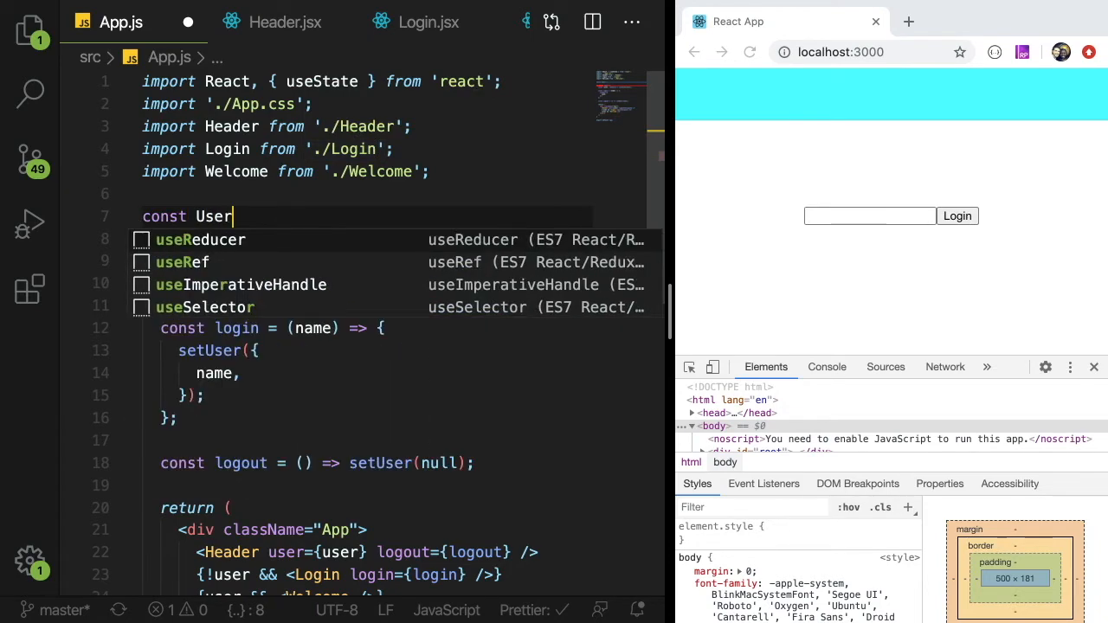
text(Context = React)
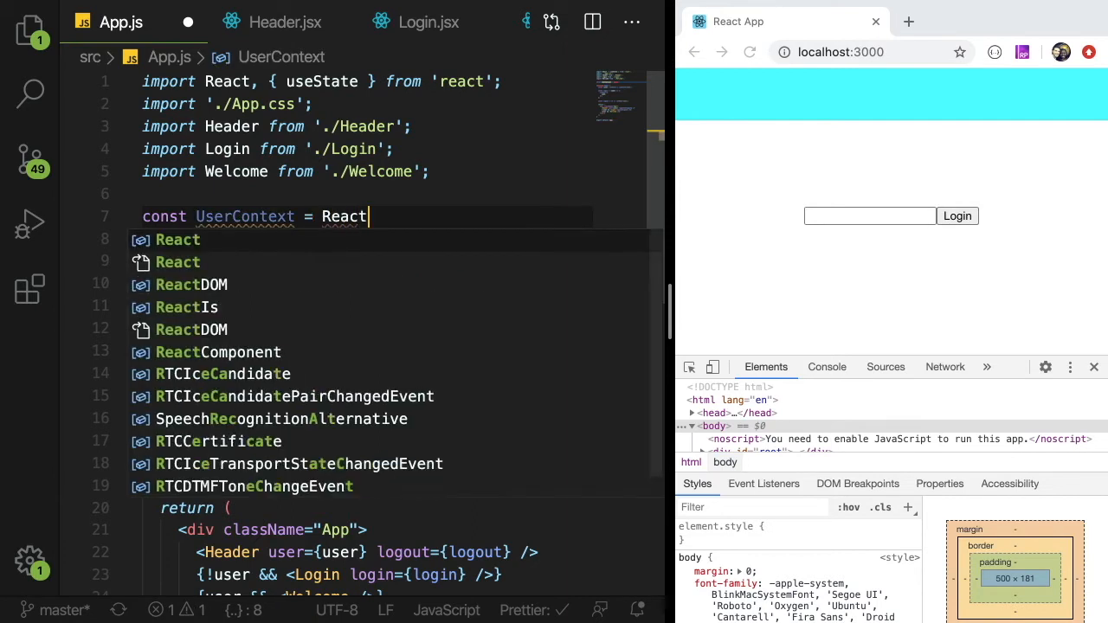
text(.createContext();)
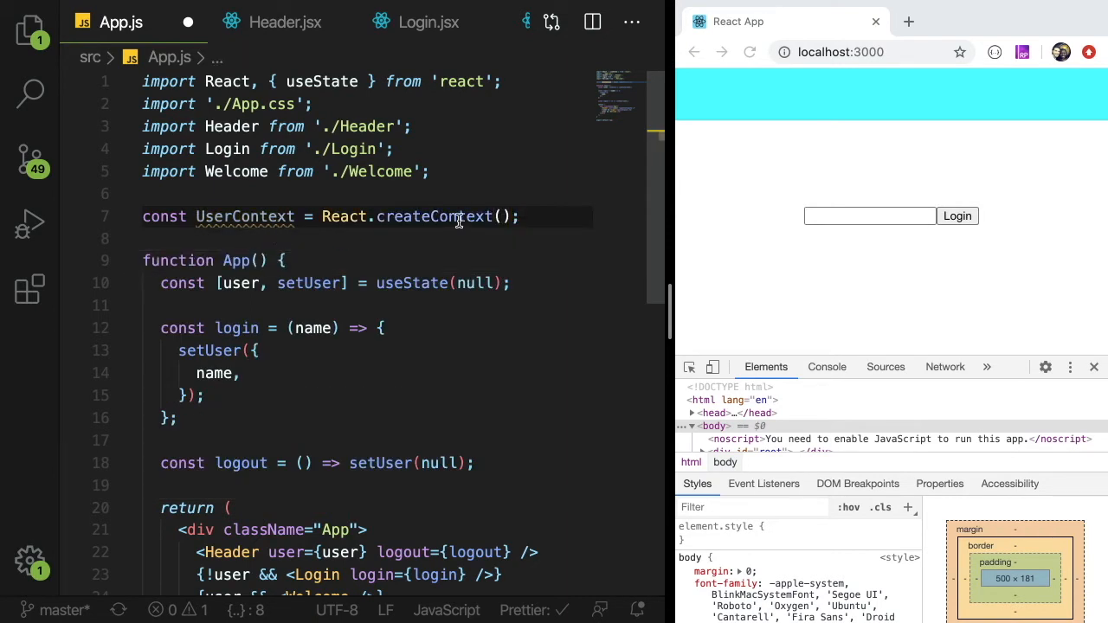
mouse_move(457, 216)
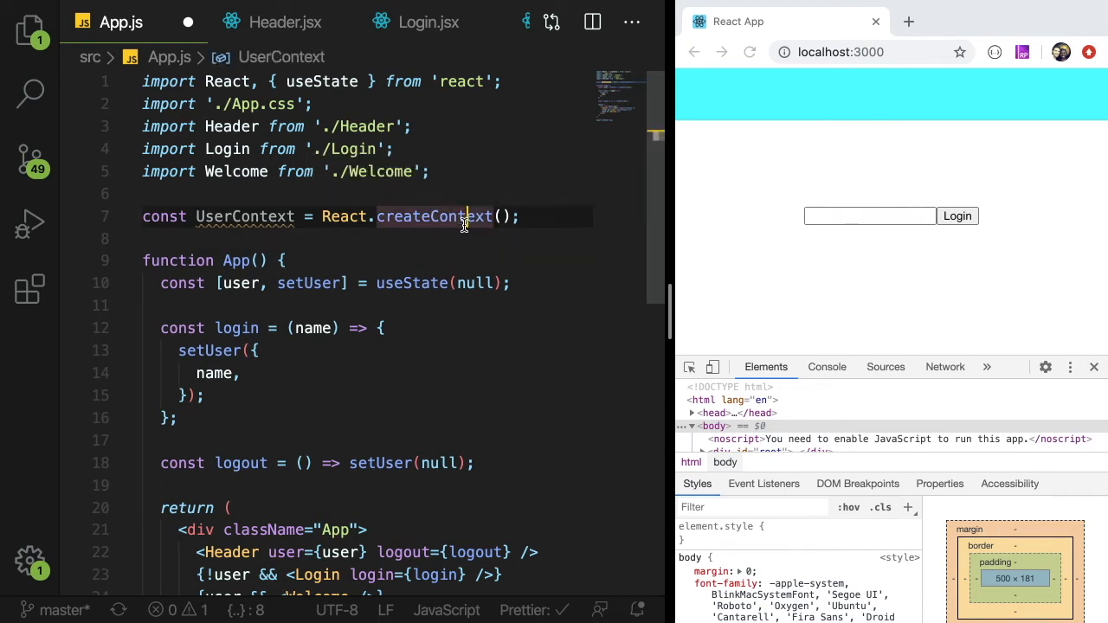
double_click(245, 216)
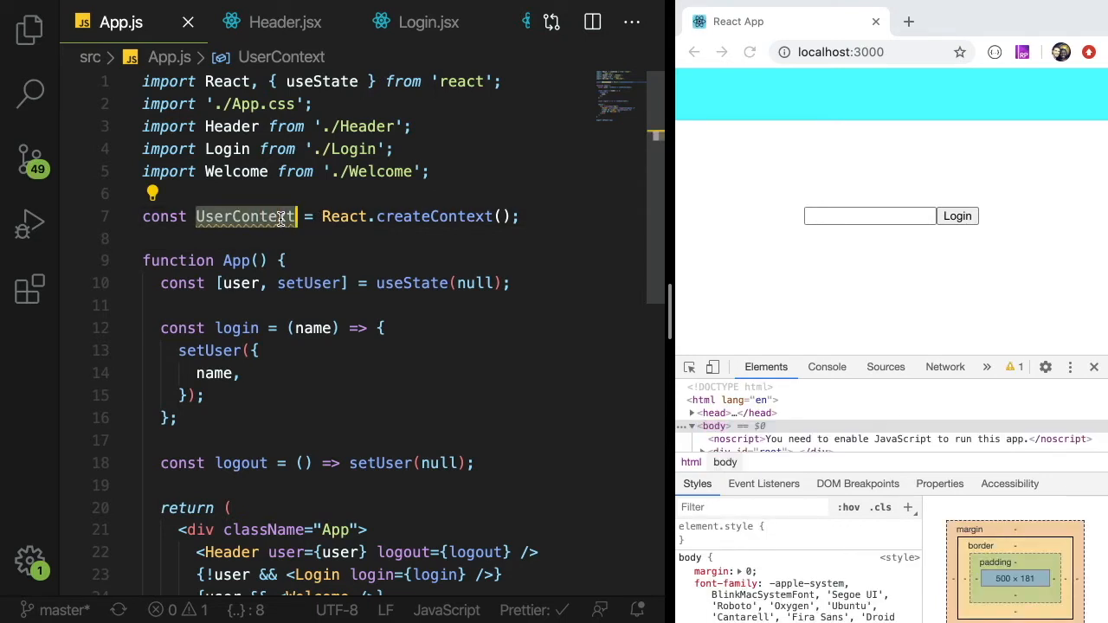
mouse_move(245, 216)
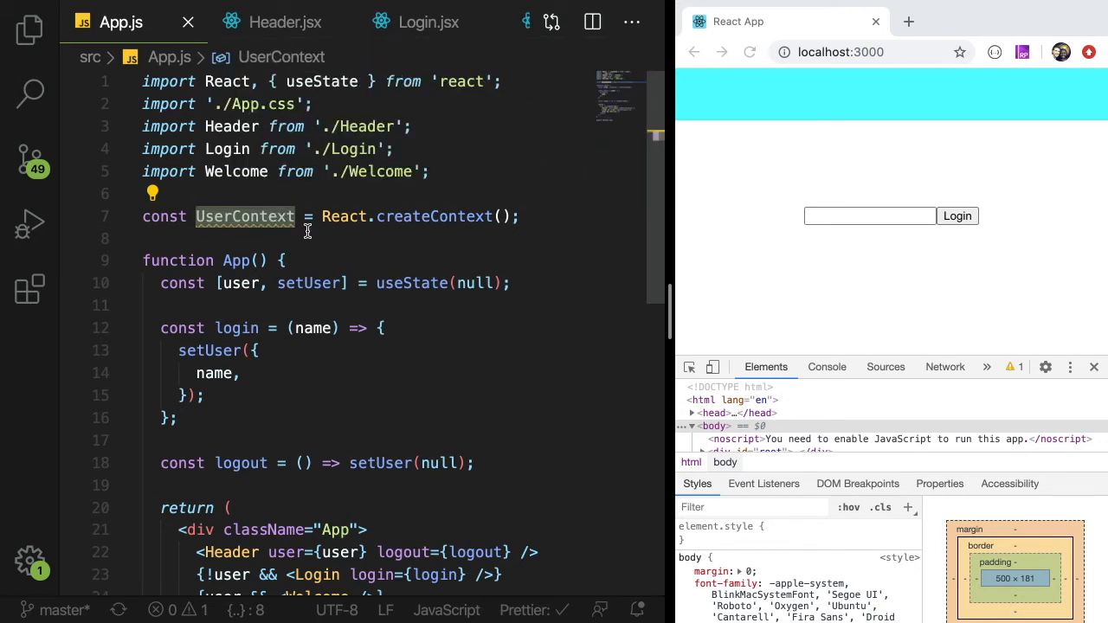
click(72, 216)
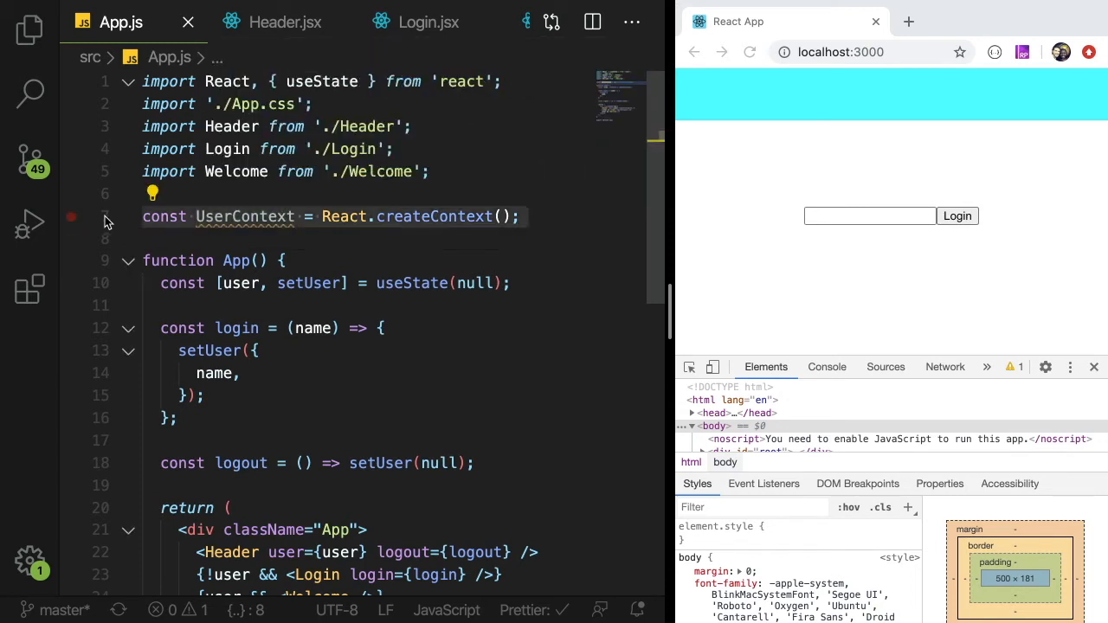
double_click(245, 217)
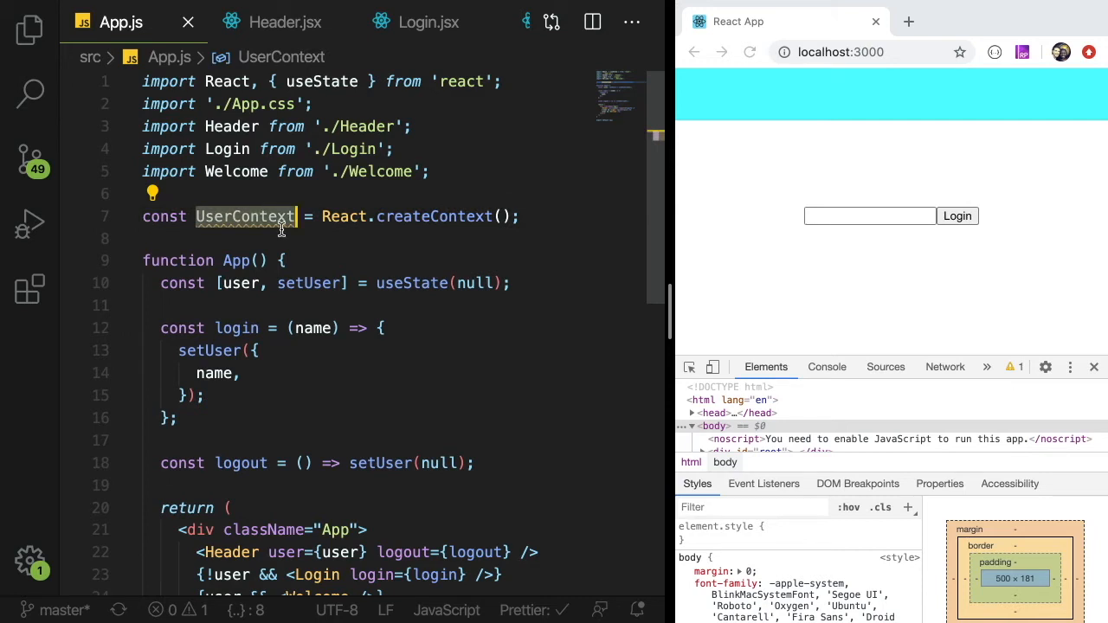
scroll(down, 3)
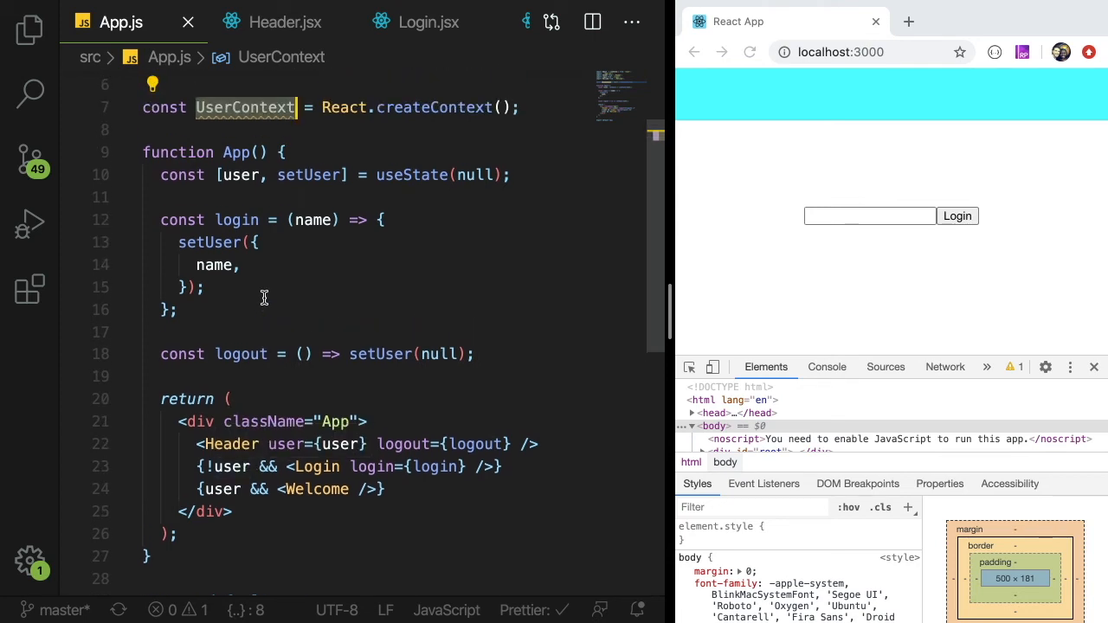
mouse_move(303, 130)
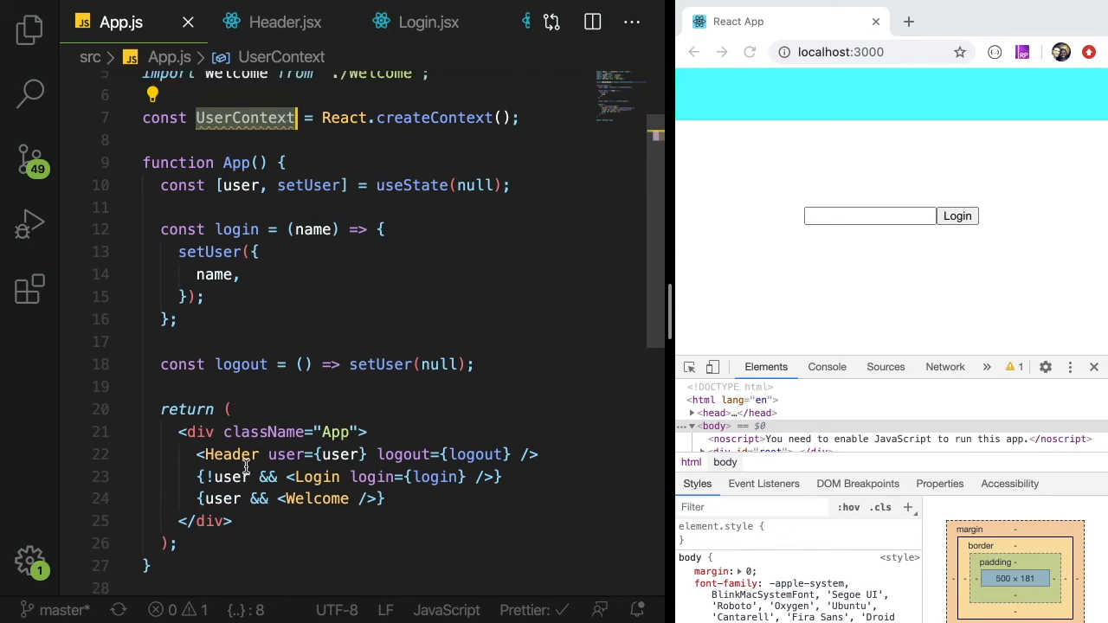
mouse_move(430, 433)
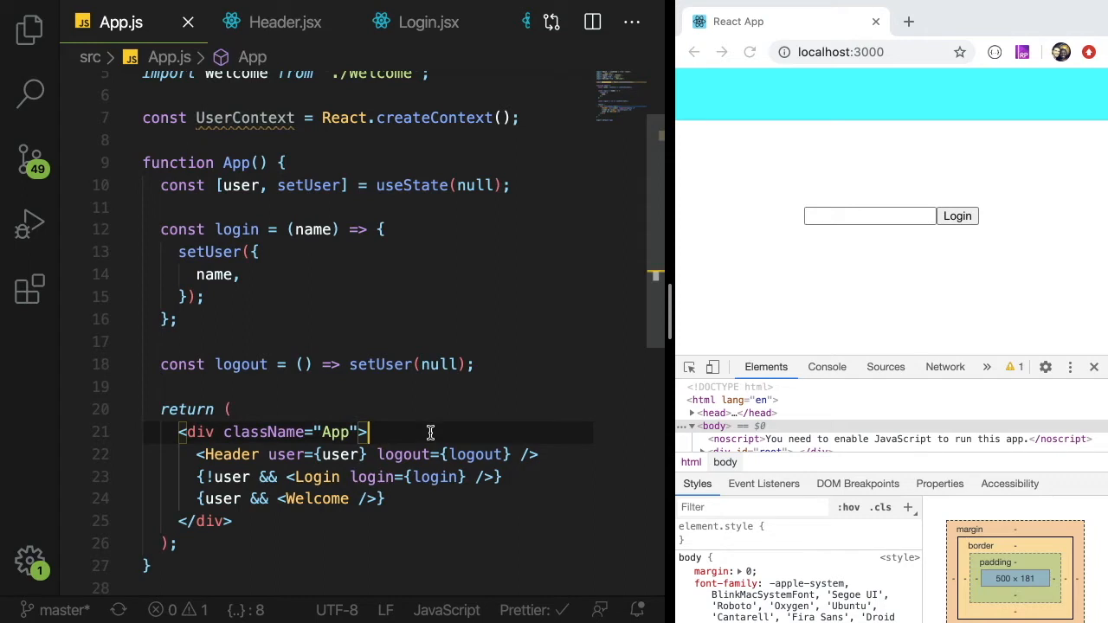
Wrap <Header> in <UserContext.Provider value={user}> and remove Header's user={user} prop
text(<UserContext)
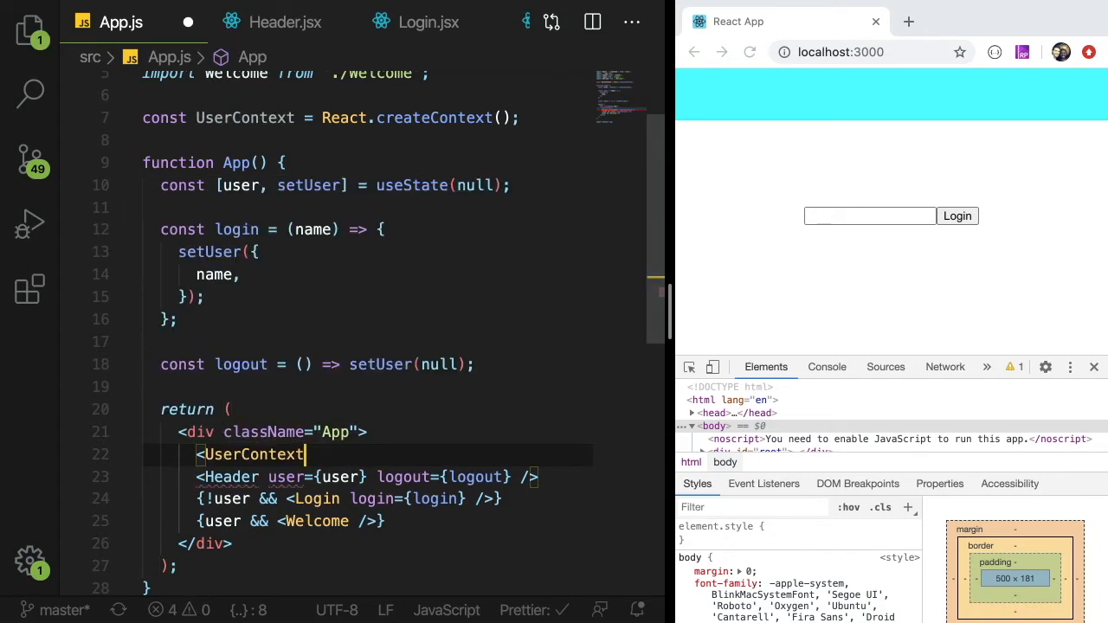
text(.Provider value=)
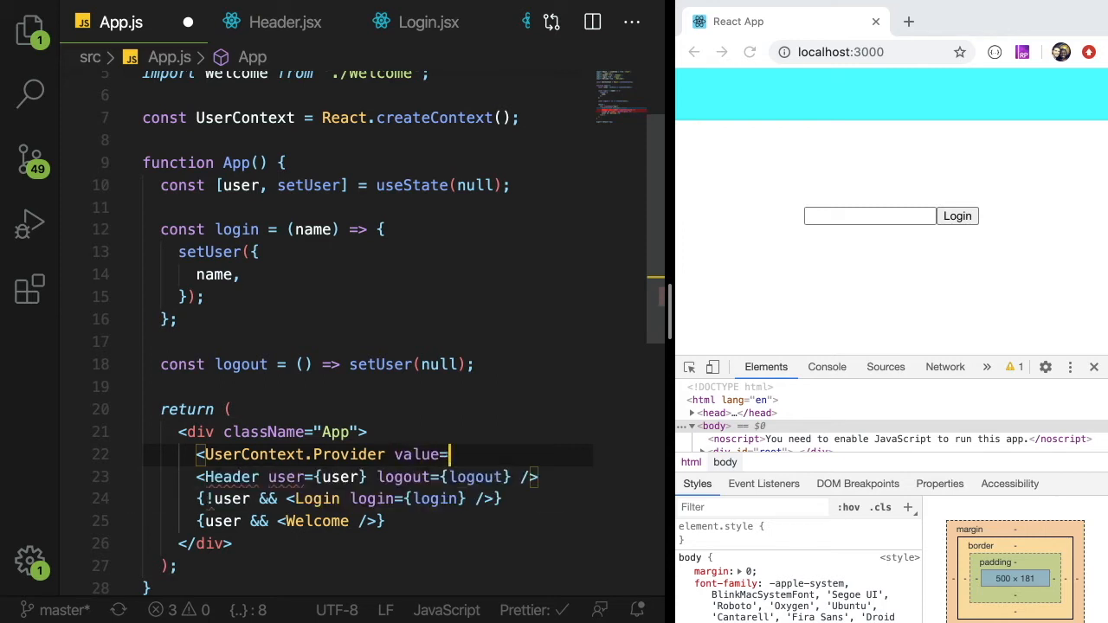
text({})
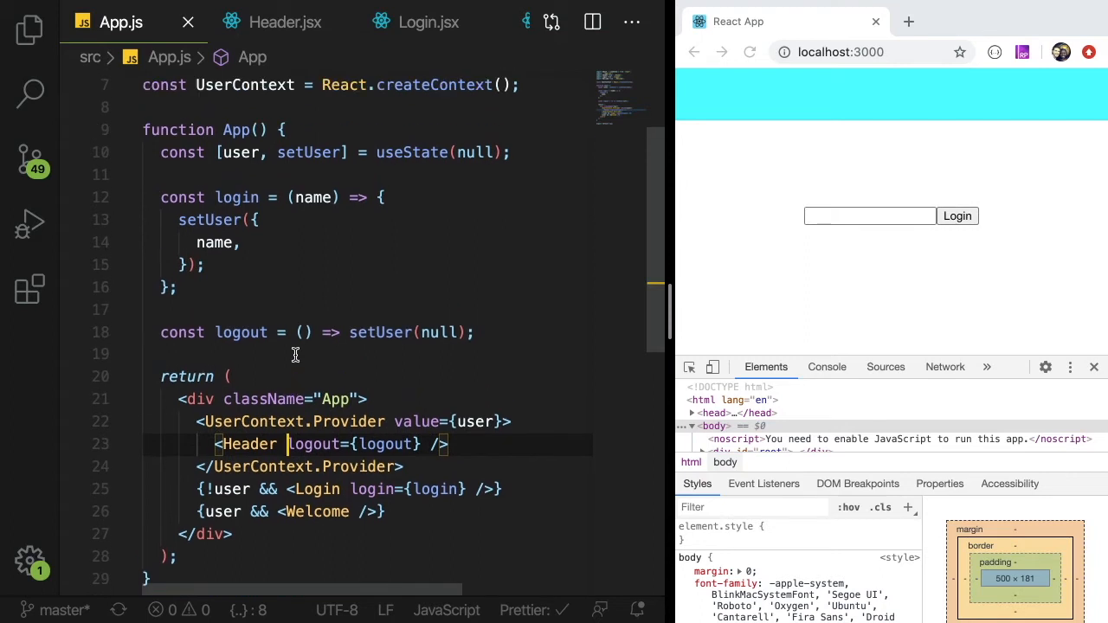
Scroll App.js down to the Header element, then bring up Header.jsx
scroll(down, 3)
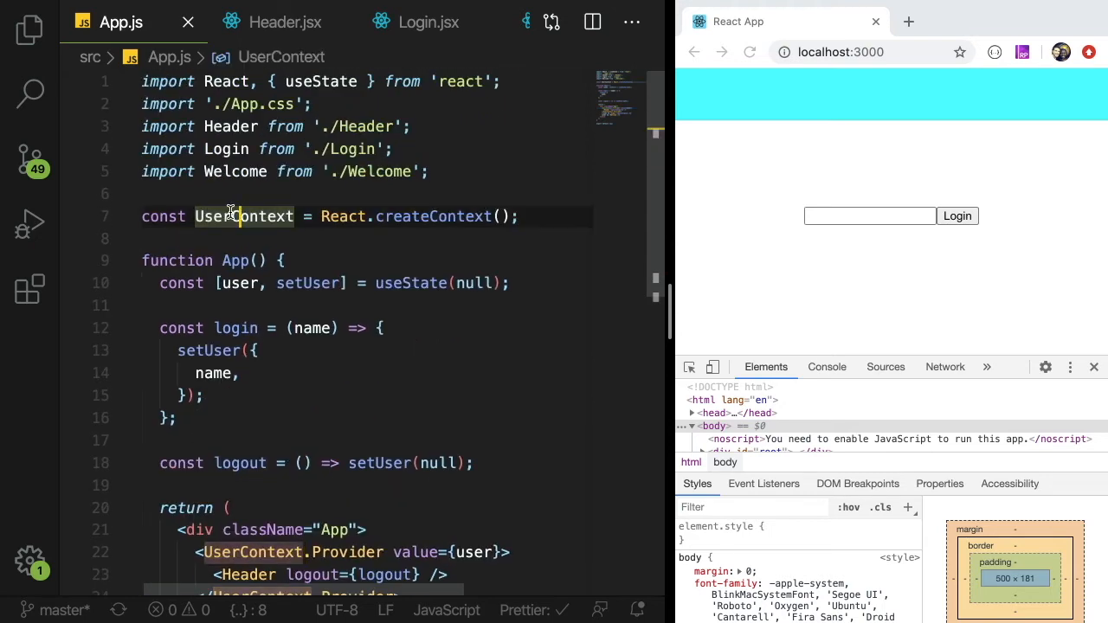
scroll(down, 3)
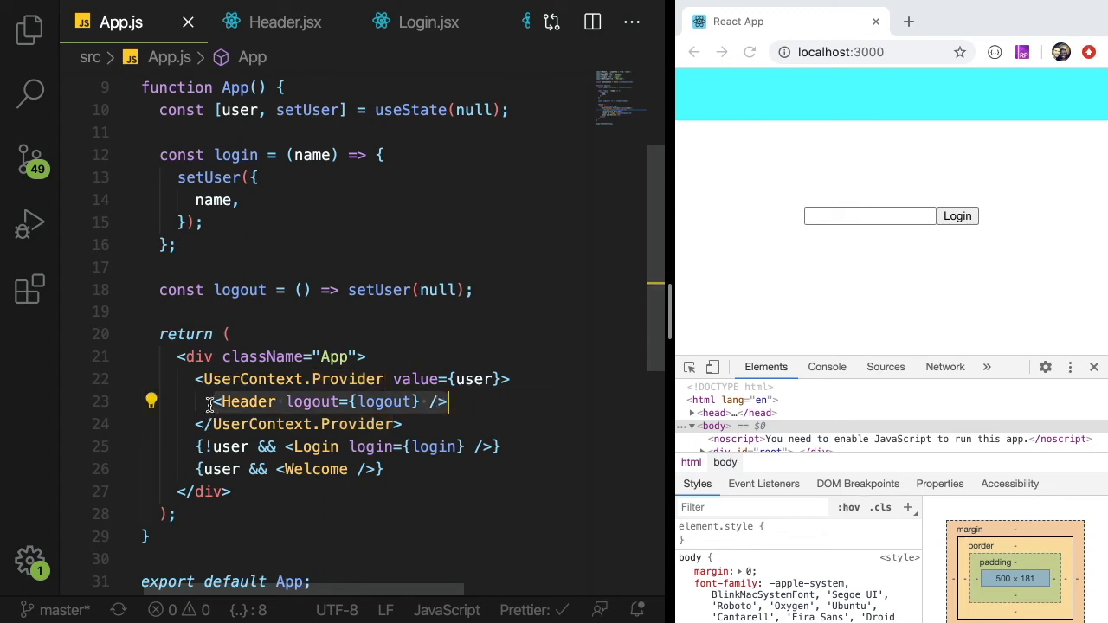
double_click(248, 401)
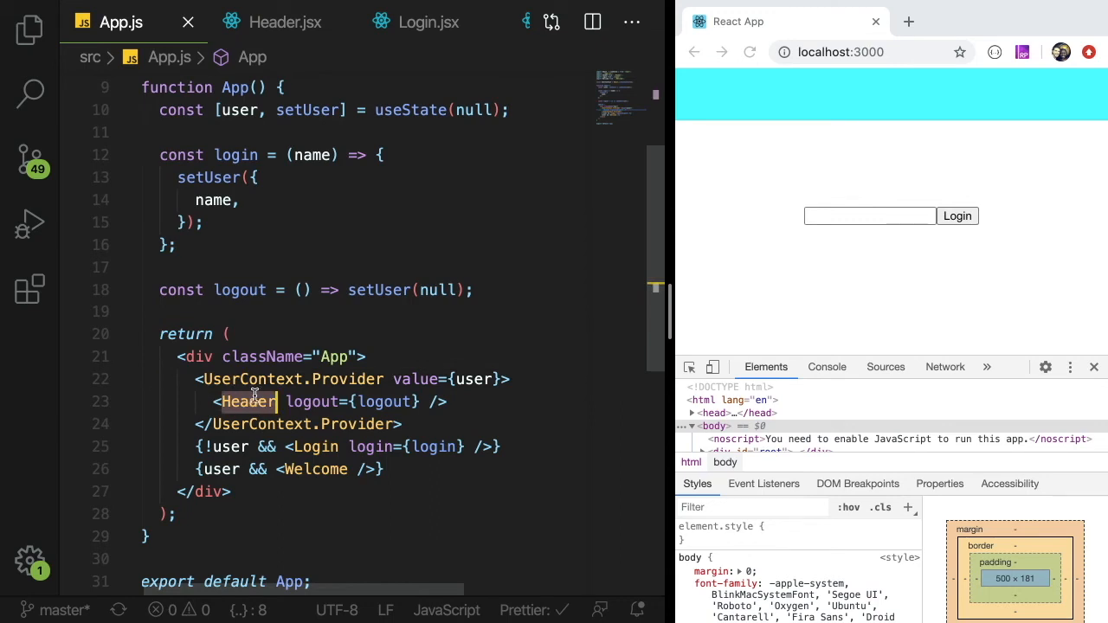
mouse_move(251, 401)
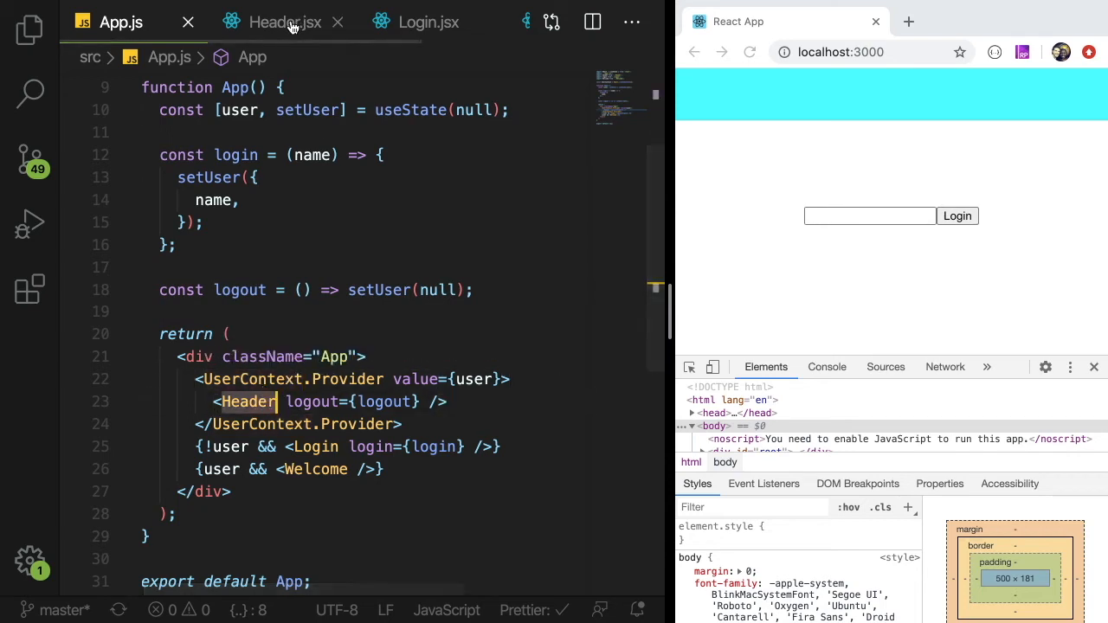
click(284, 22)
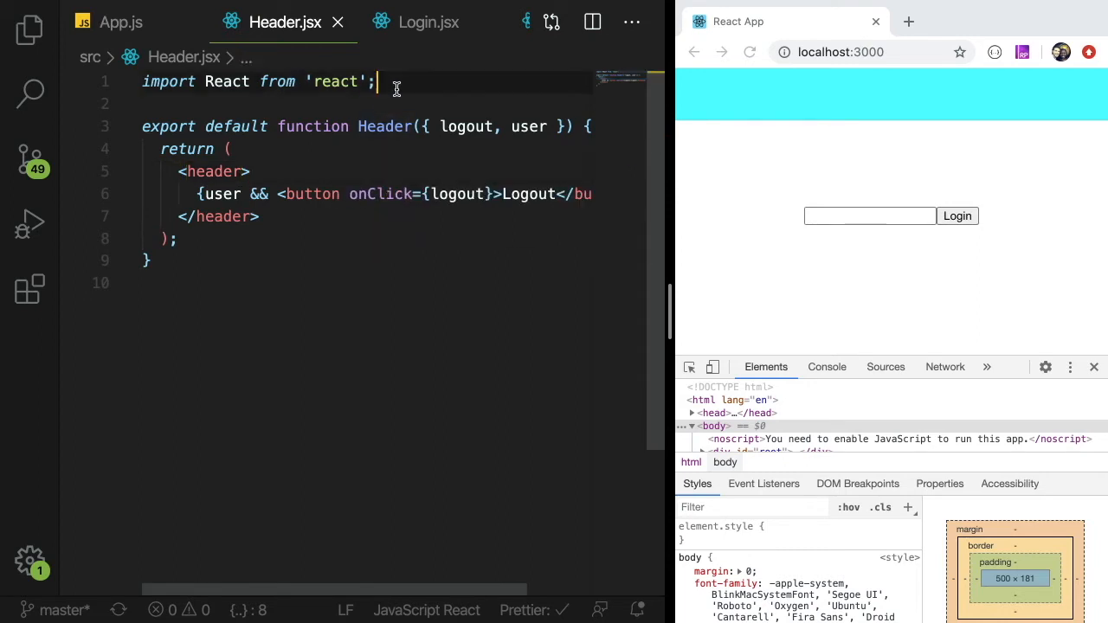
Import useContext in Header.jsx and declare const user = useContext() inside Header
key(Enter)
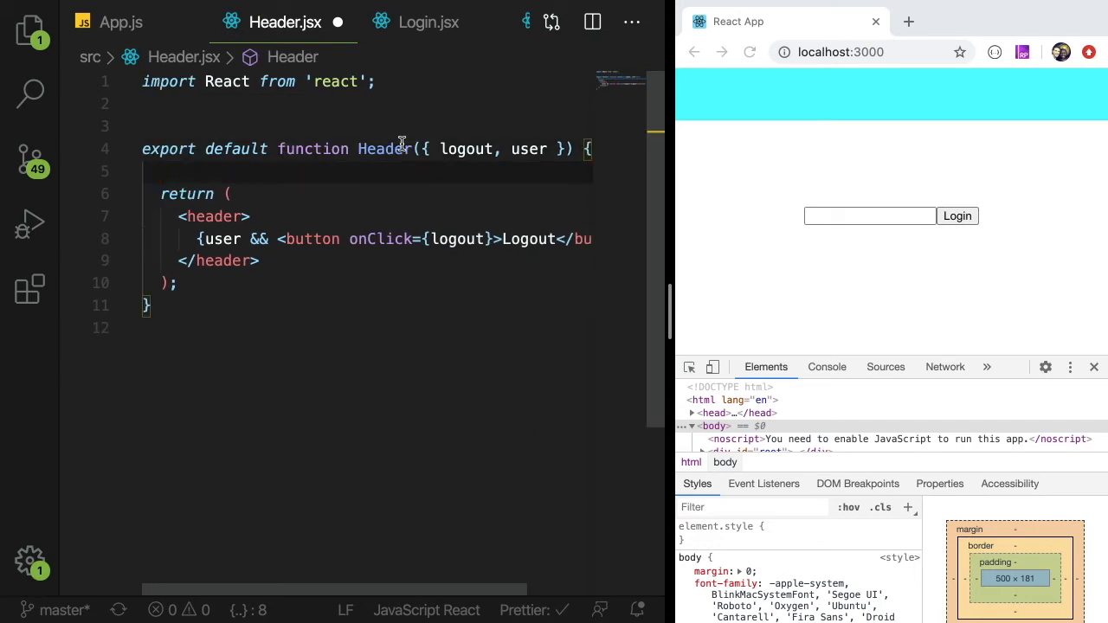
key(Backspace)
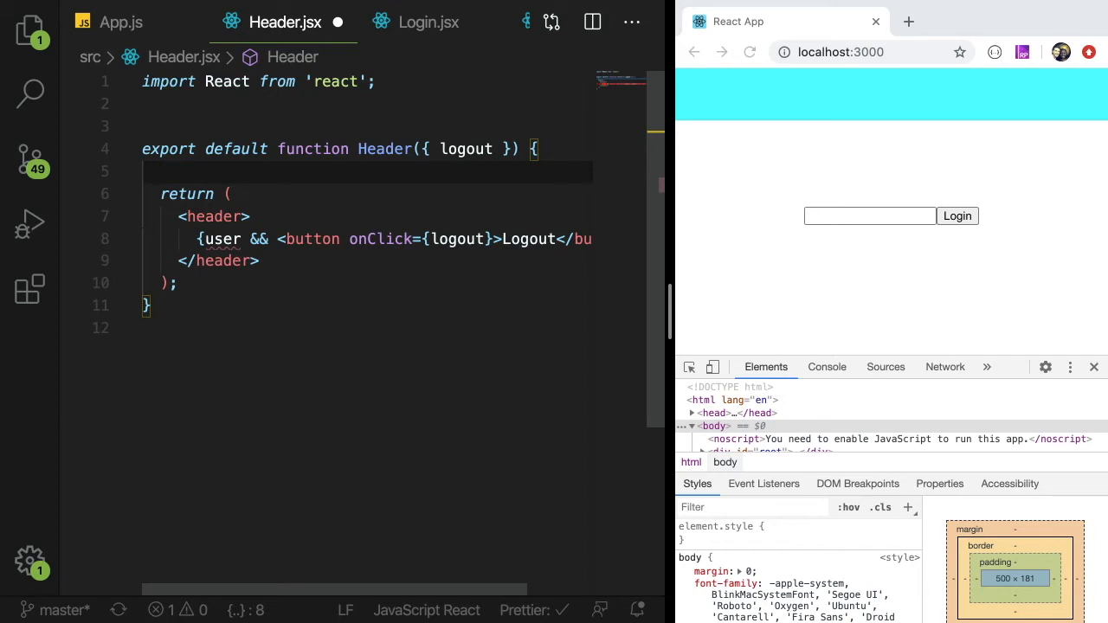
text(const)
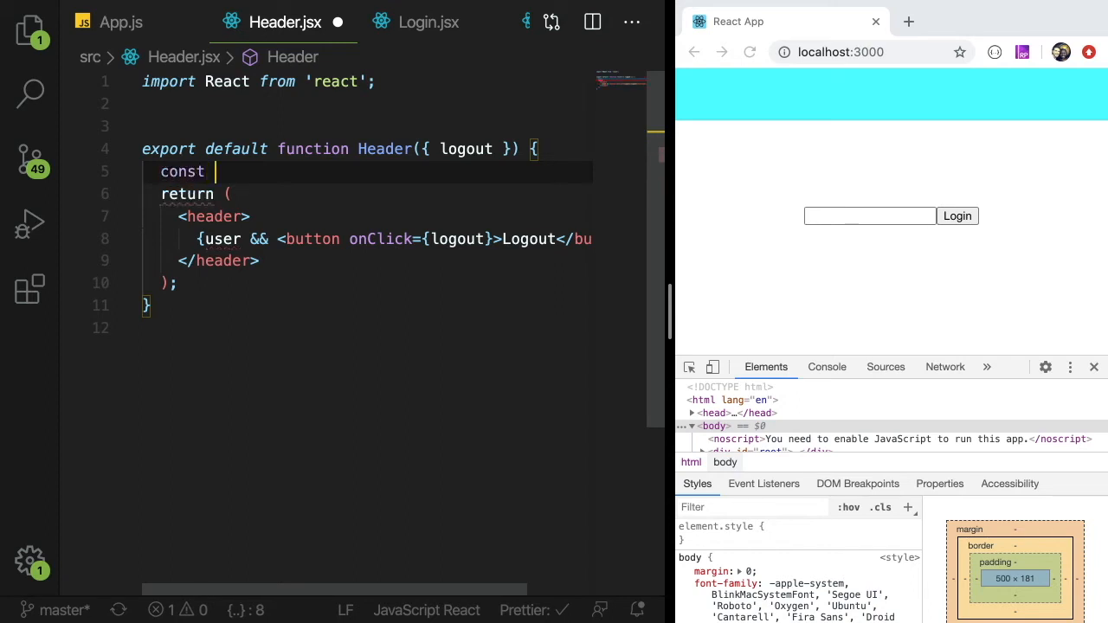
text(user = useContext()
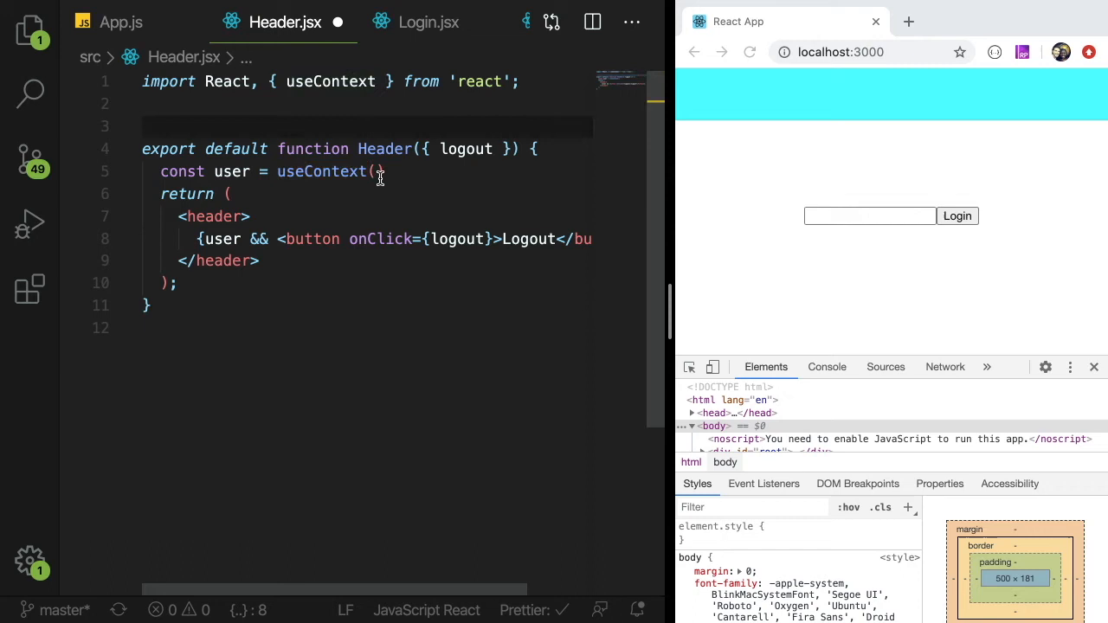
click(377, 171)
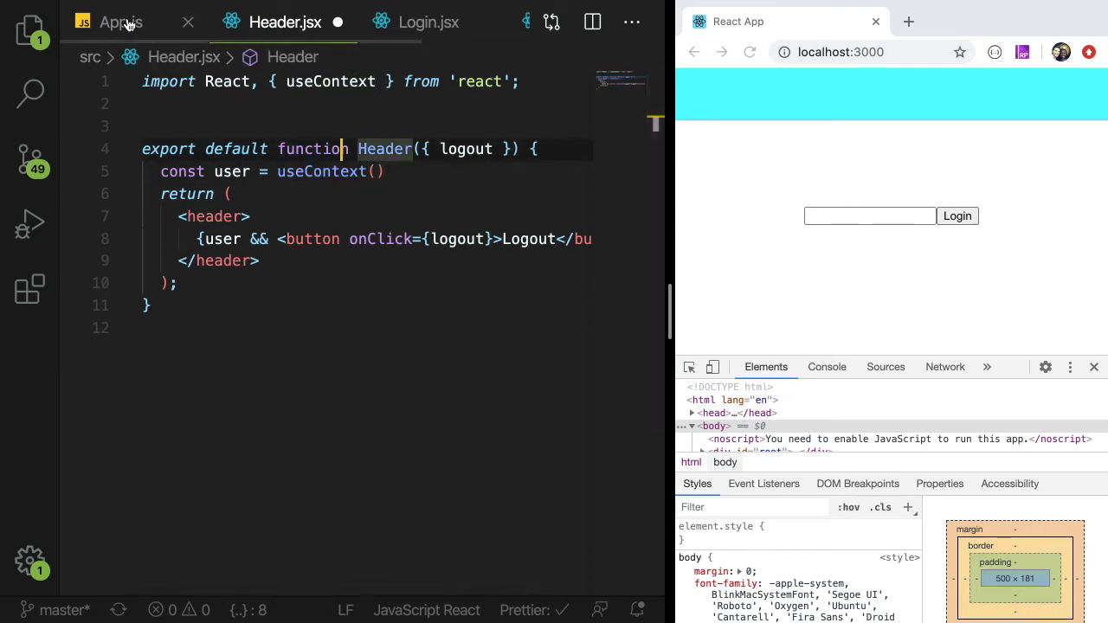
Prefix the UserContext declaration in App.js with the export keyword
click(112, 22)
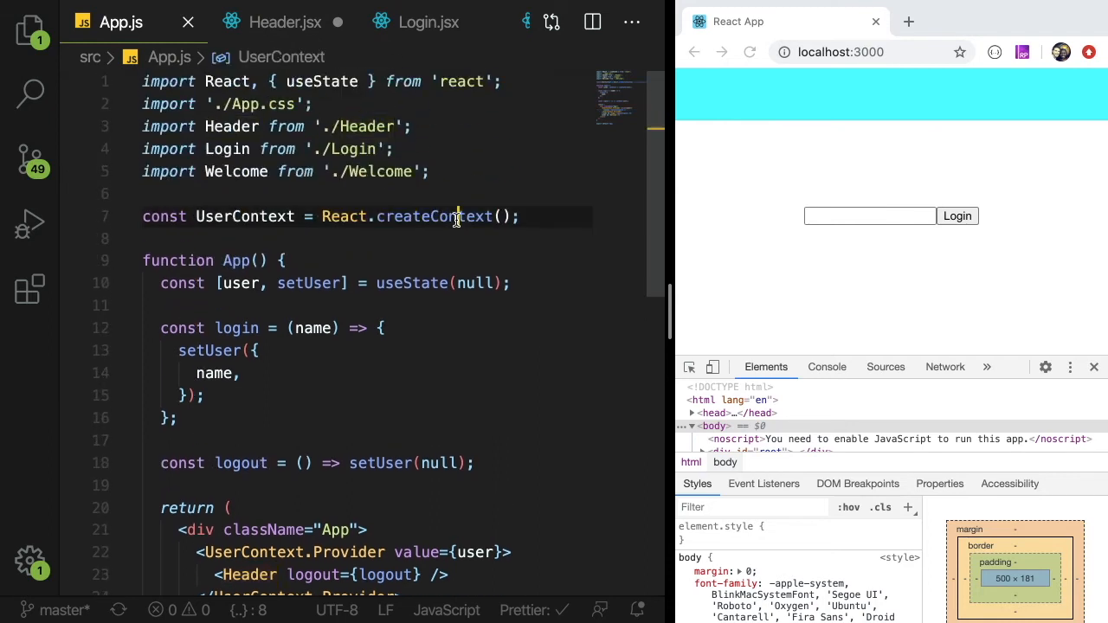
double_click(244, 217)
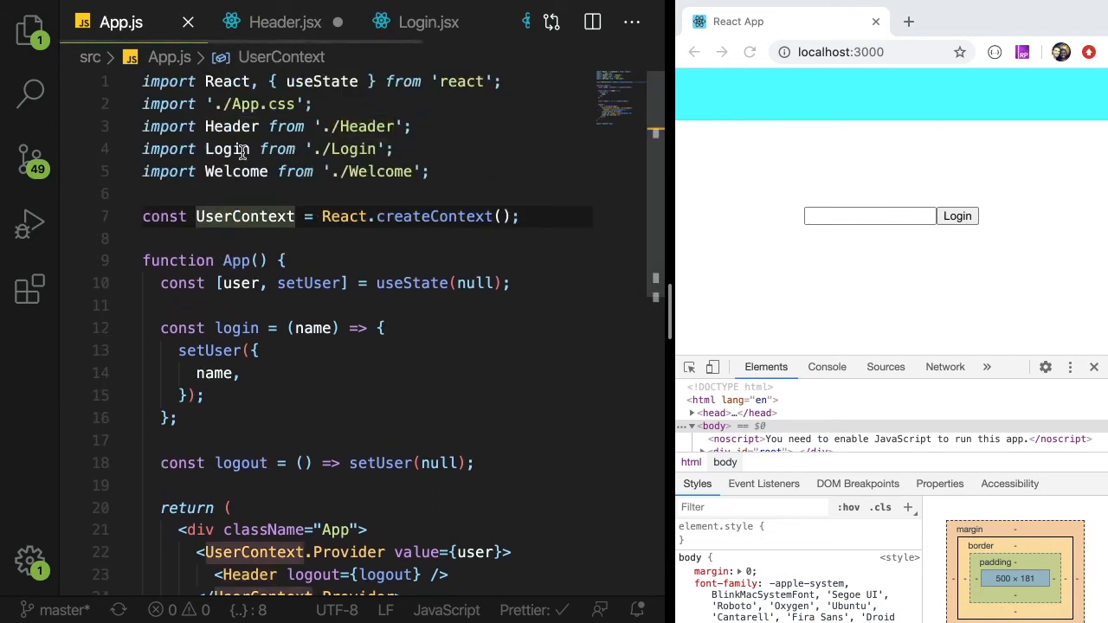
text(export)
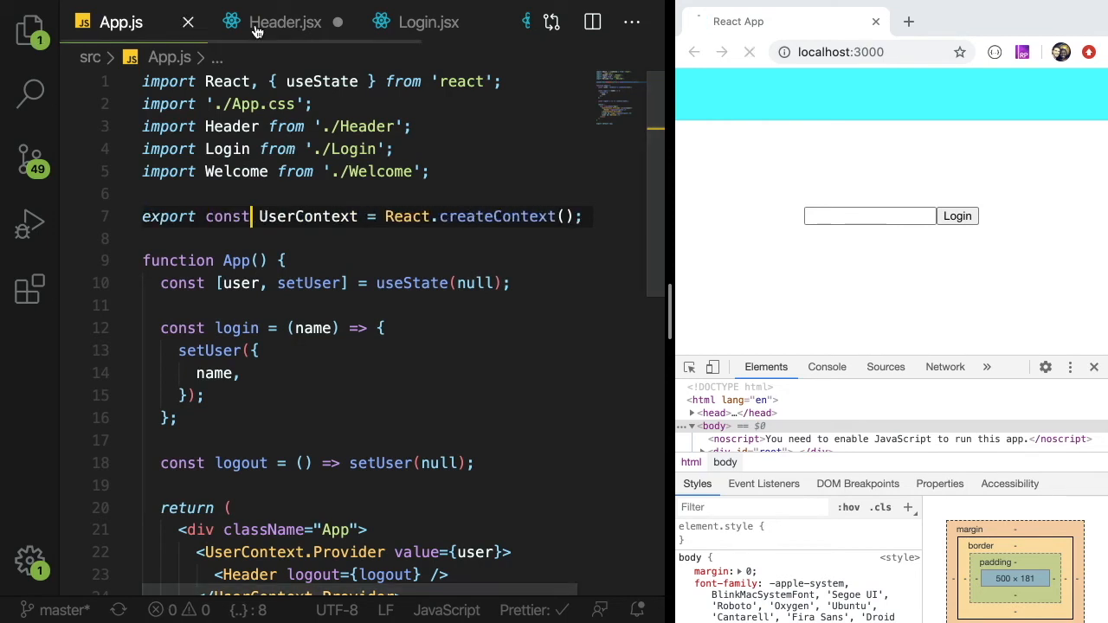
Add import { UserContext } from './App' to Header.jsx and call useContext(UserContext)
click(285, 21)
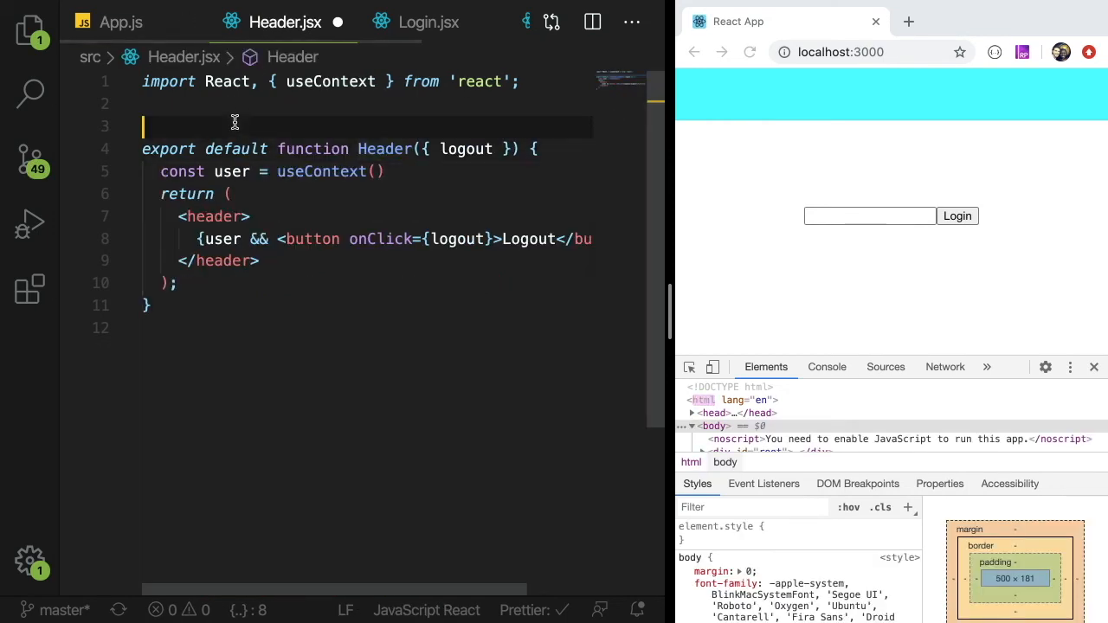
text(import)
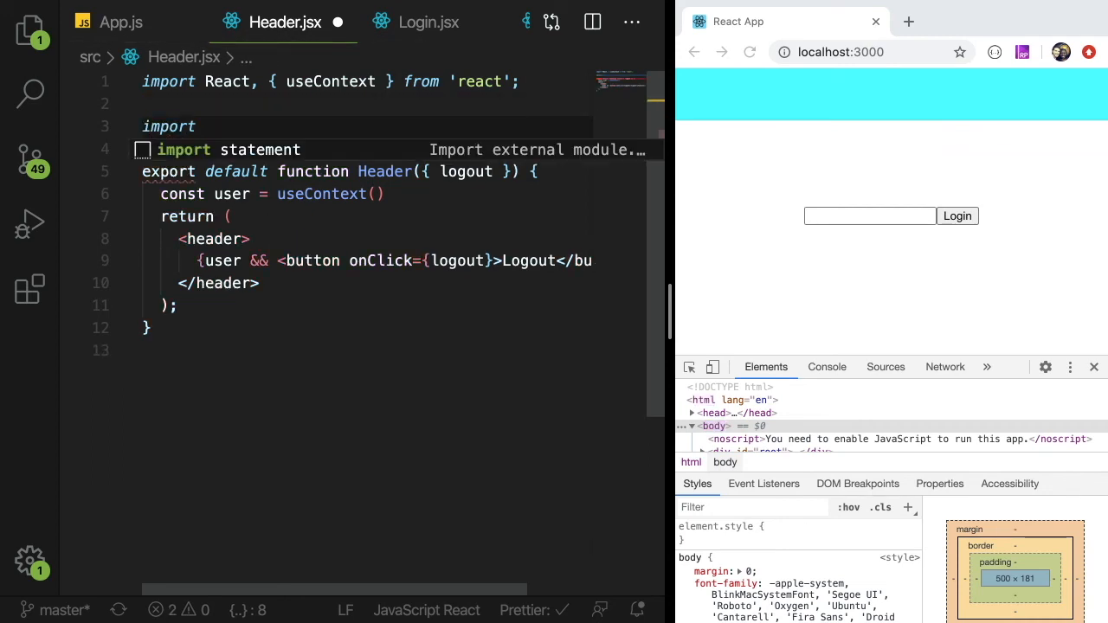
text({UserContext})
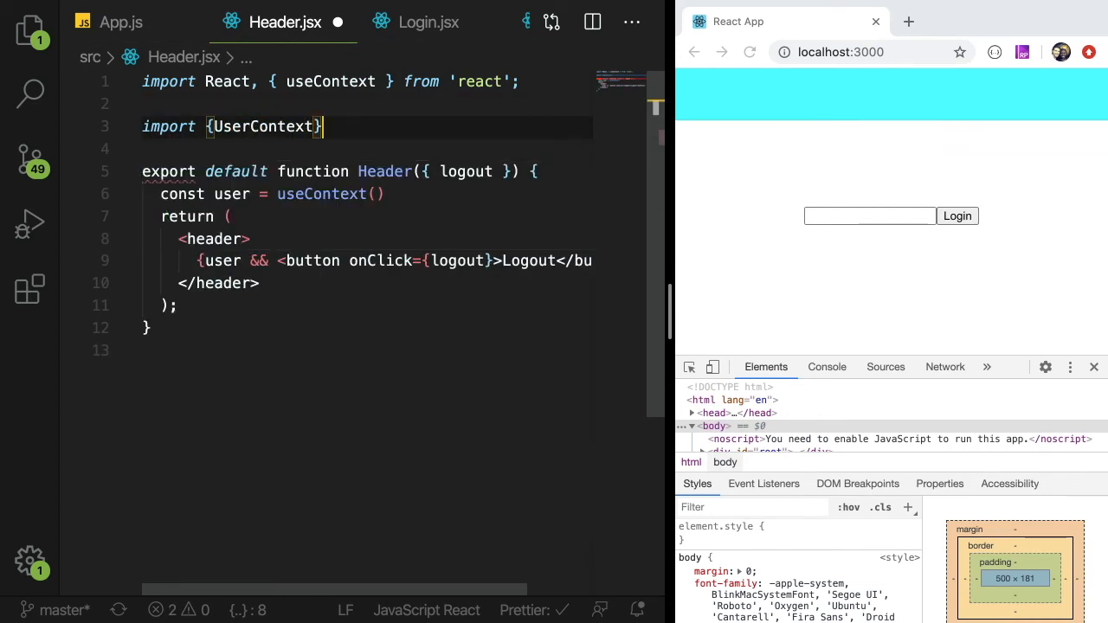
text(from './App';)
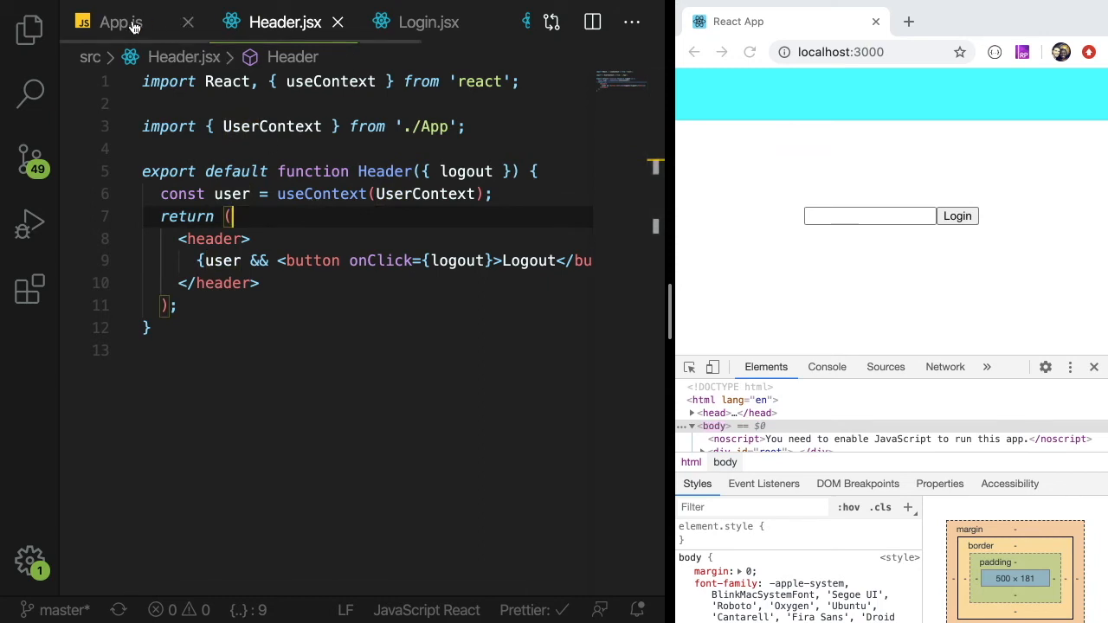
Log in to the preview as bob, log out, then log back in
click(113, 22)
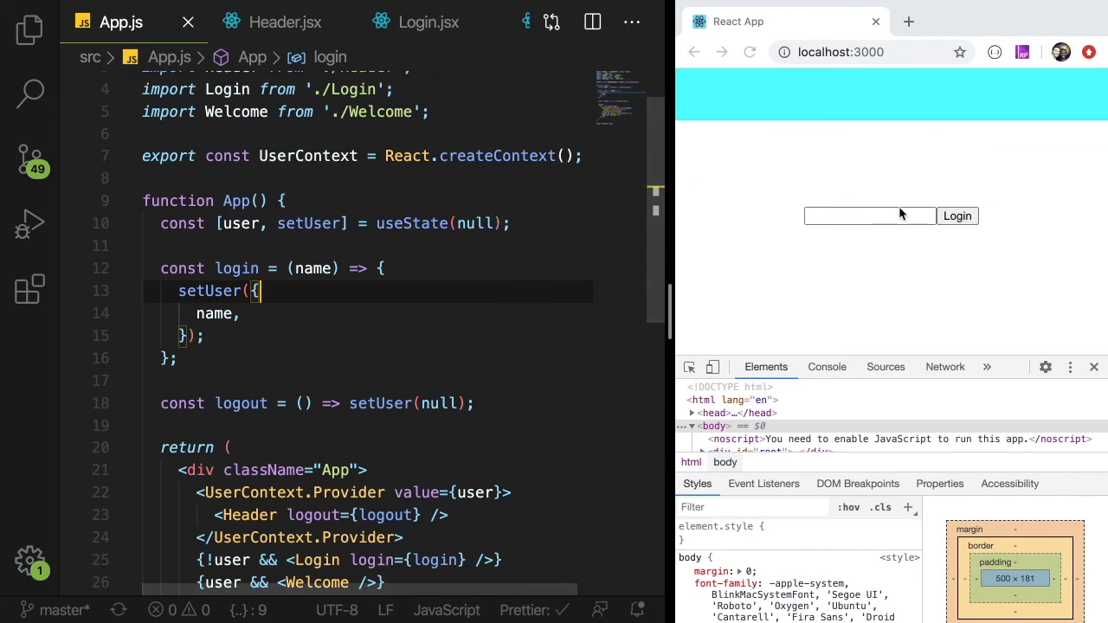
text(bob)
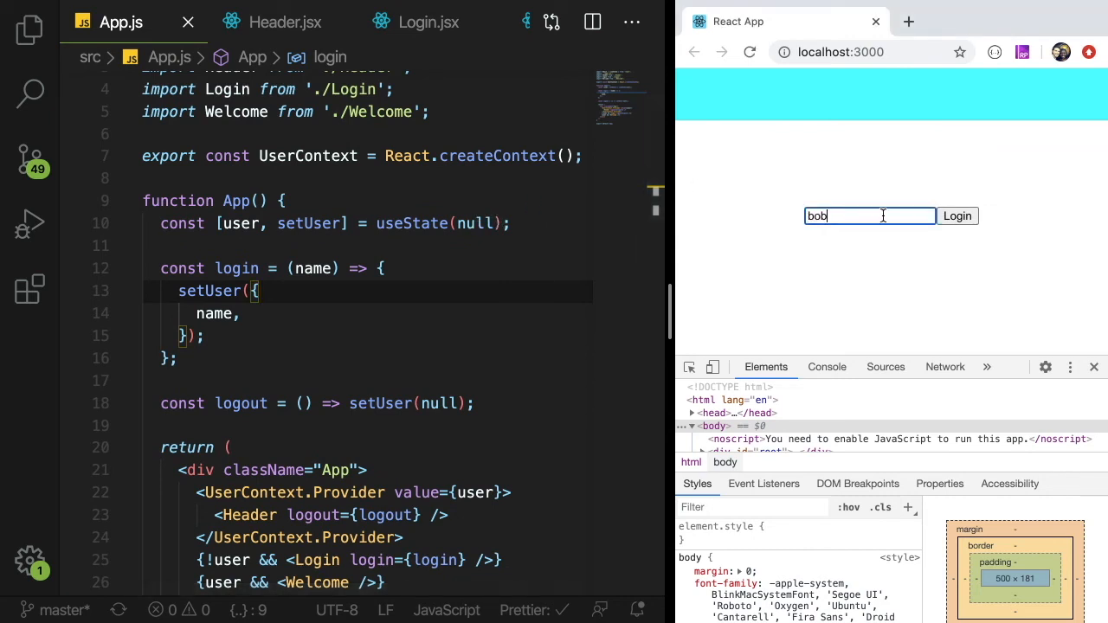
click(957, 215)
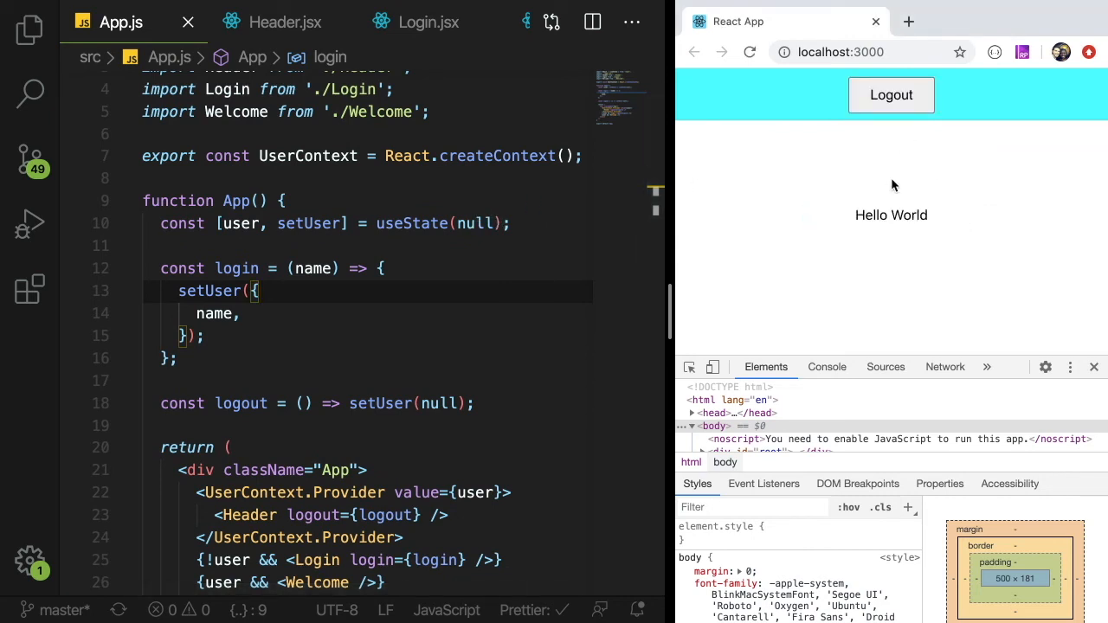
click(890, 96)
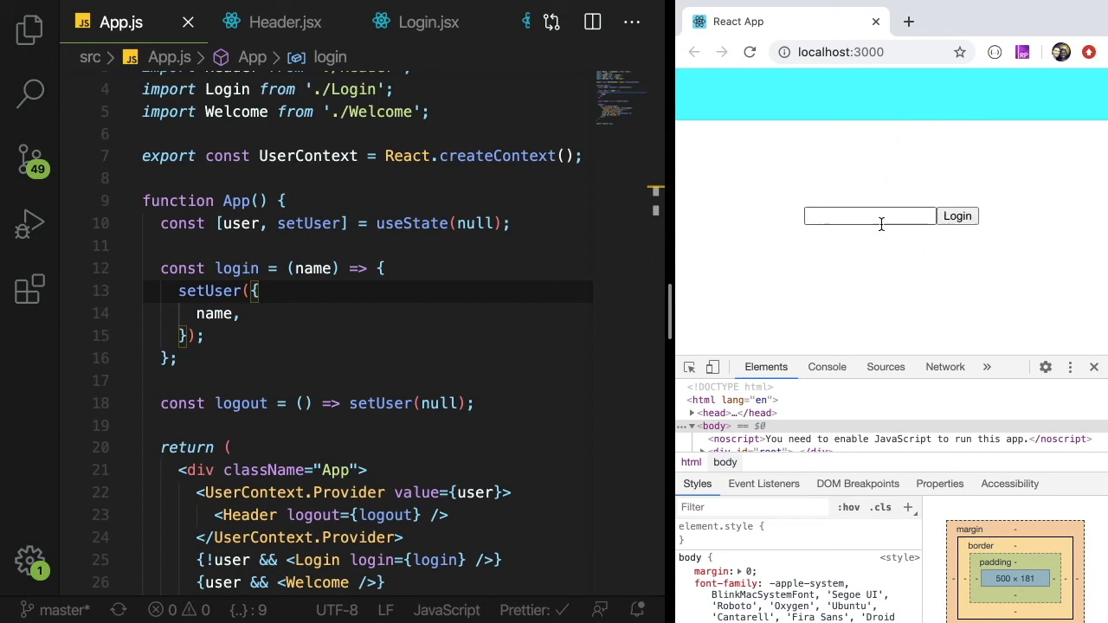
click(956, 216)
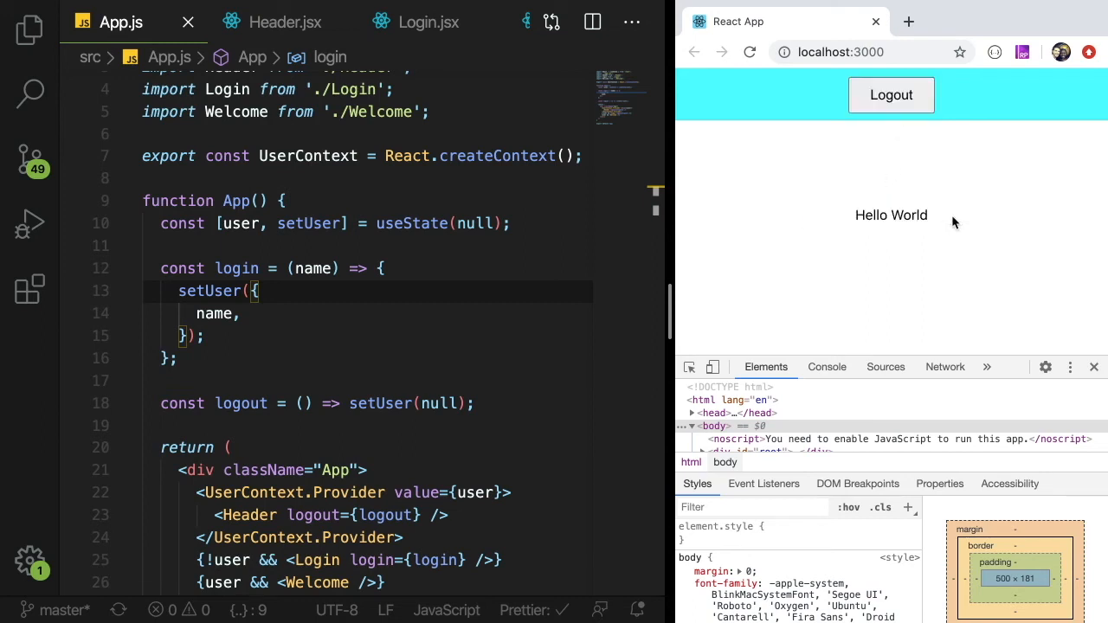
scroll(down, 3)
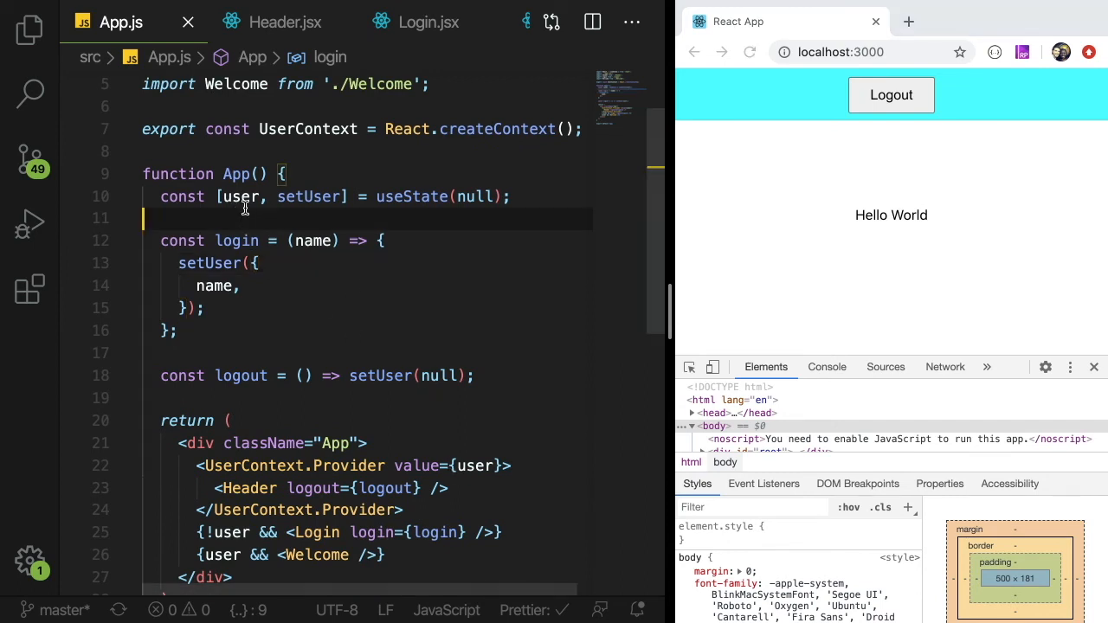
click(253, 197)
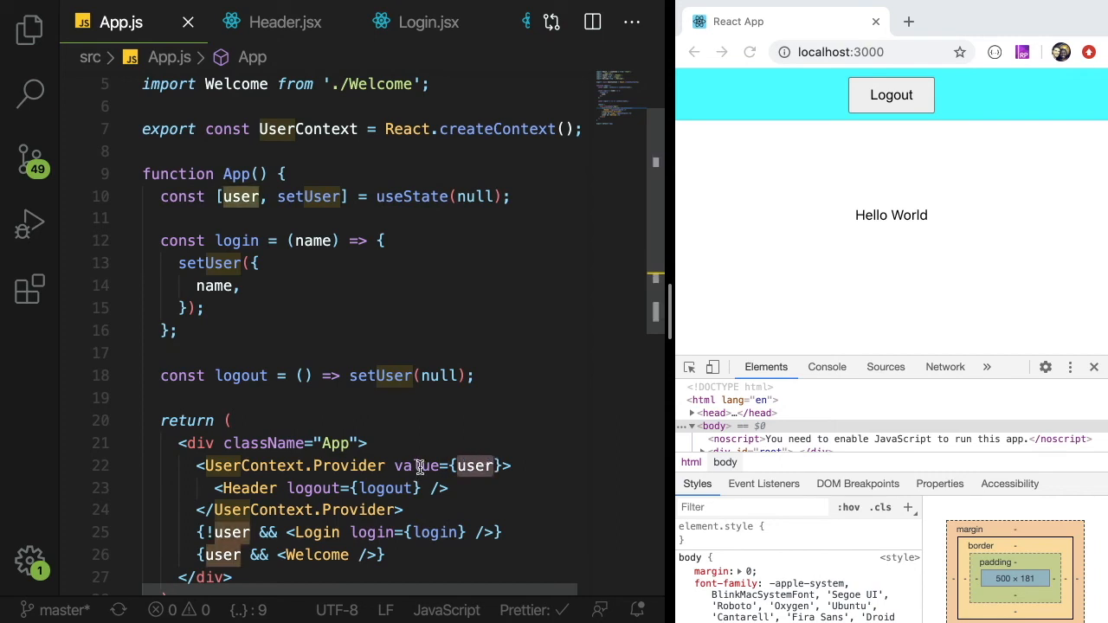
click(285, 21)
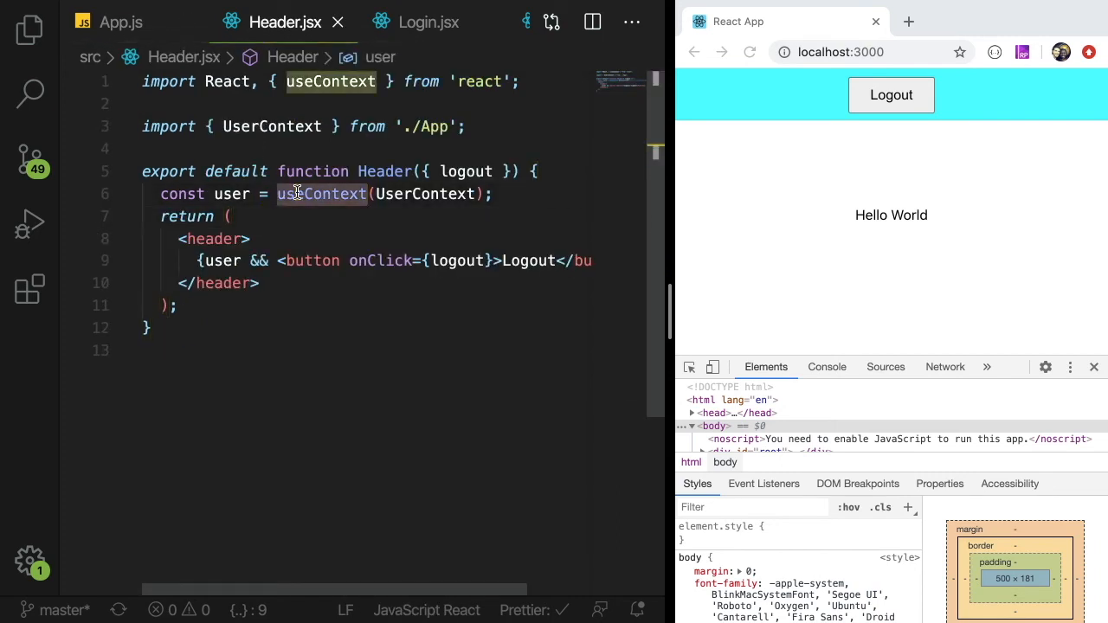
click(120, 22)
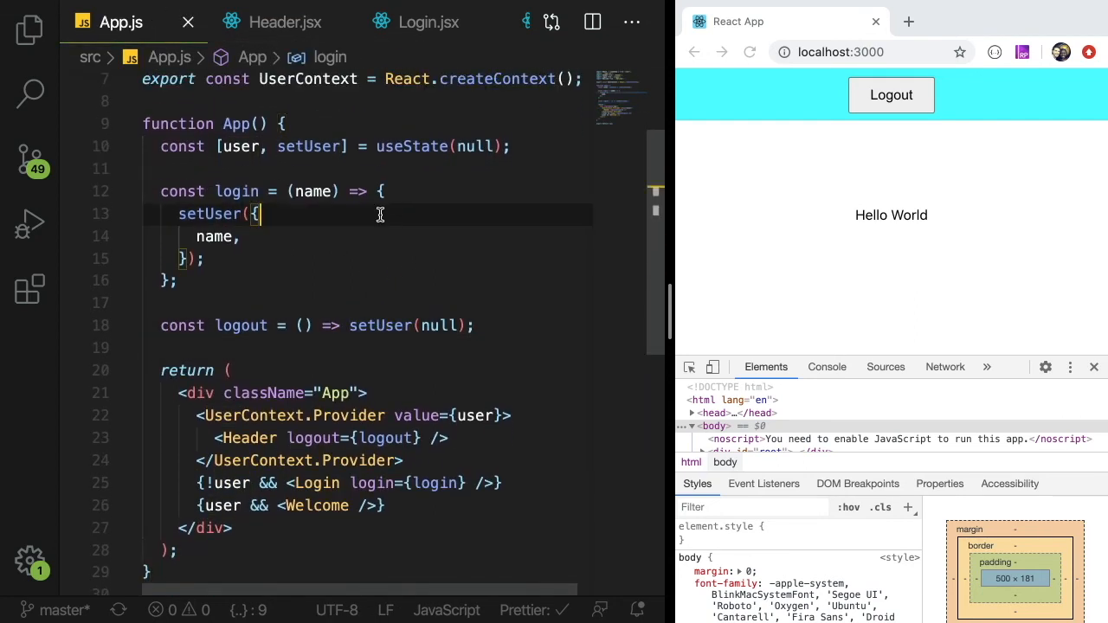
scroll(down, 3)
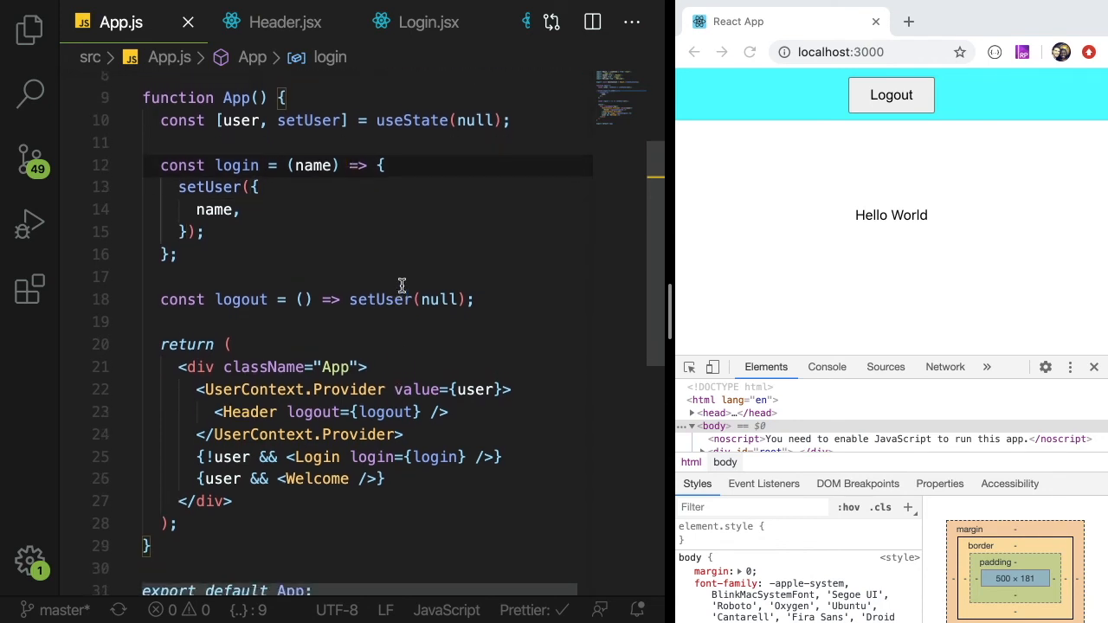
scroll(up, 3)
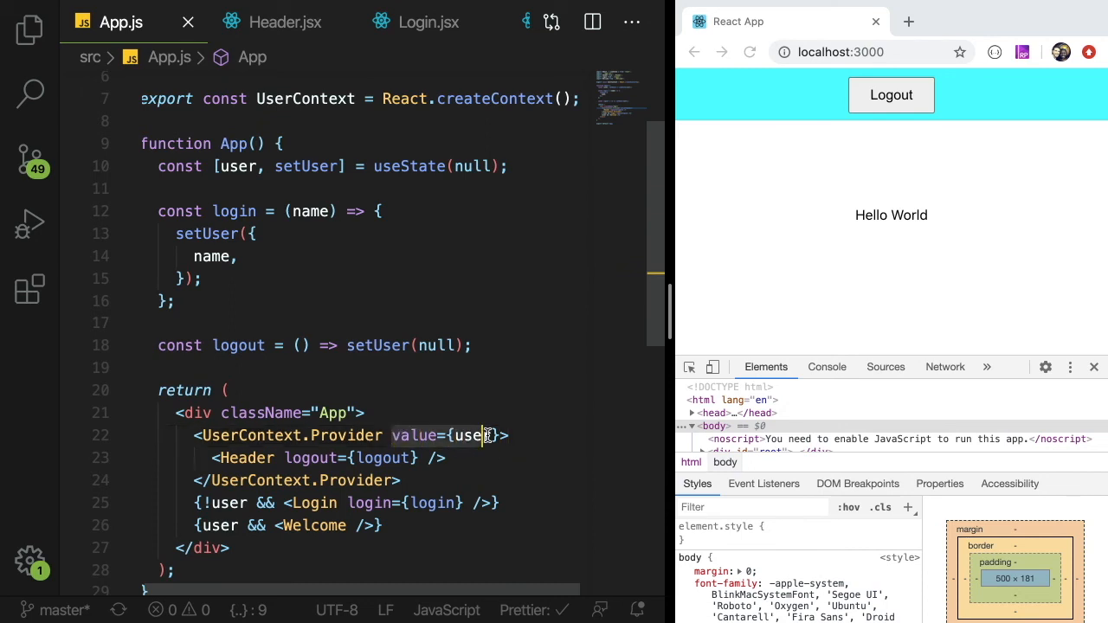
double_click(472, 435)
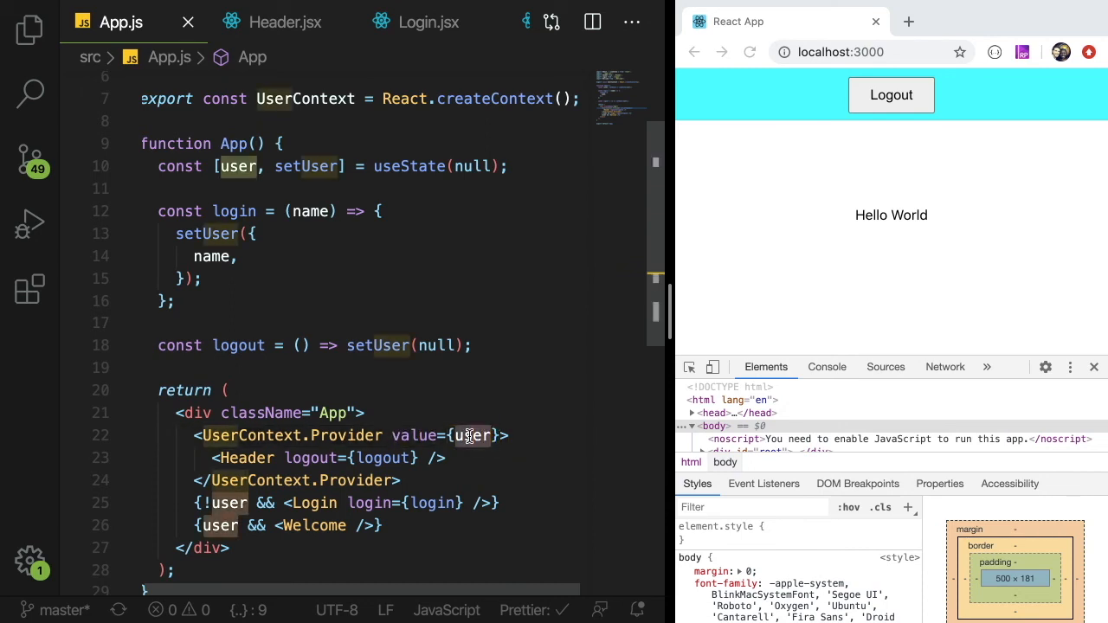
text({)
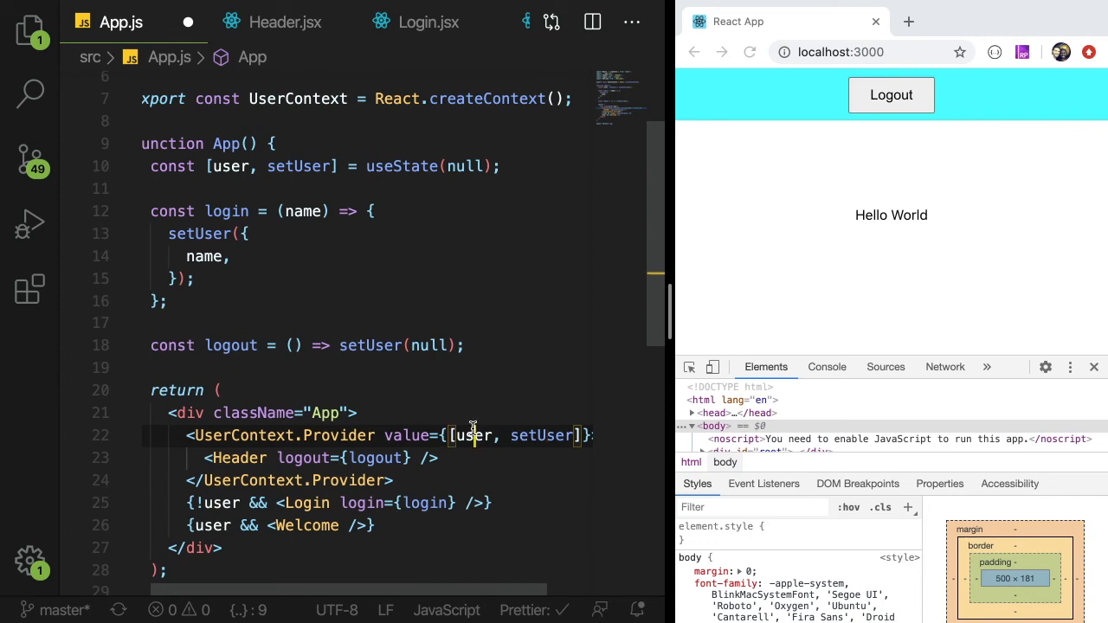
text(,)
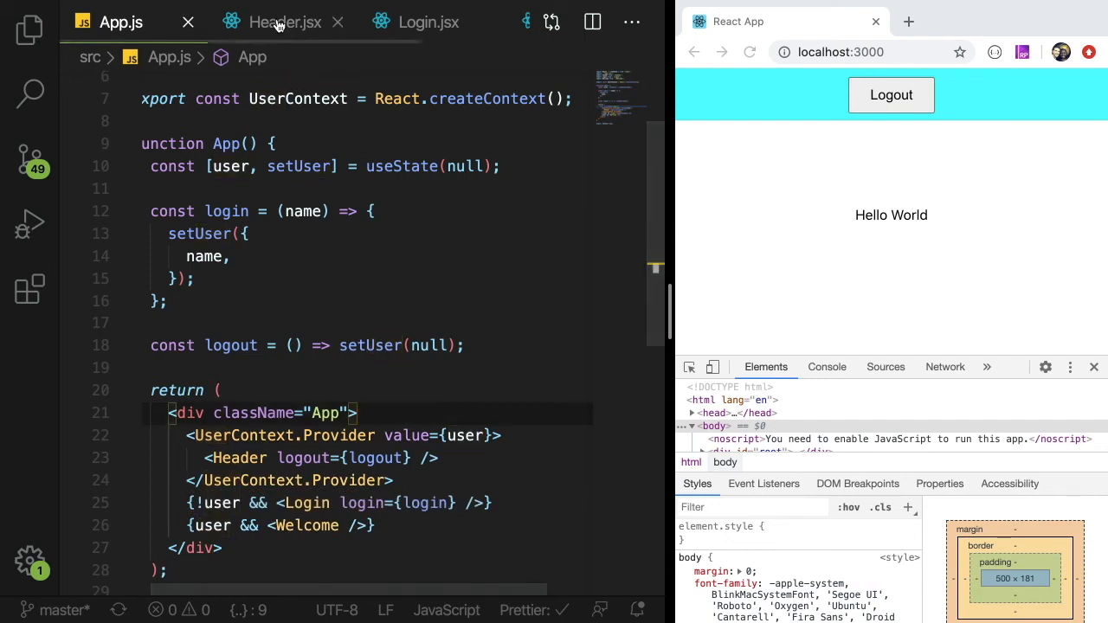
Review the useContext(UserContext) line in Header.jsx, then return to App.js
click(285, 22)
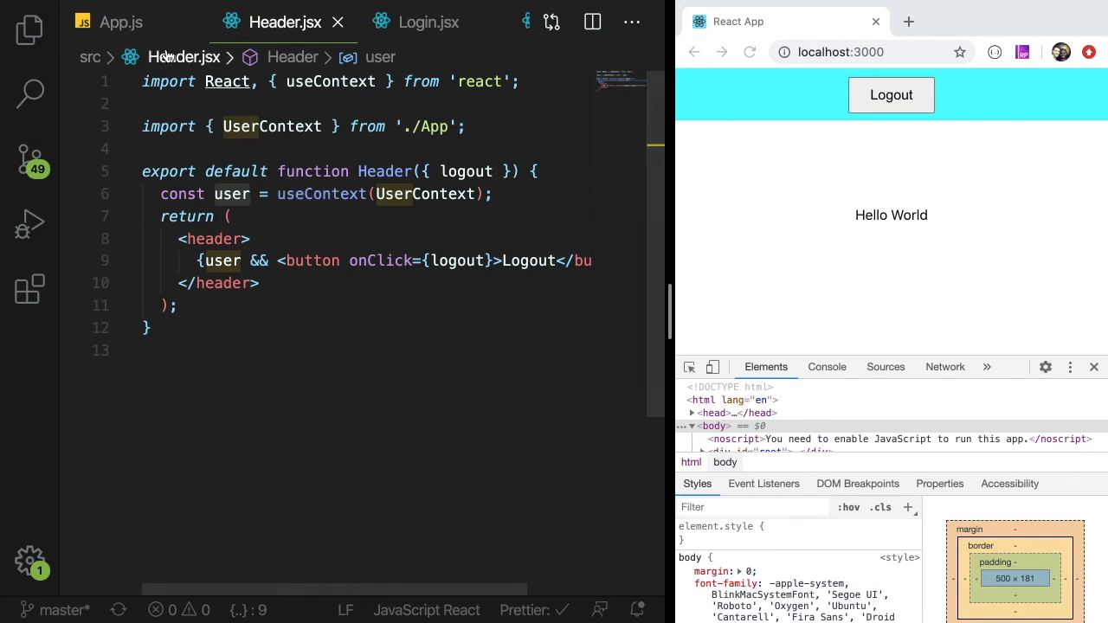
click(120, 22)
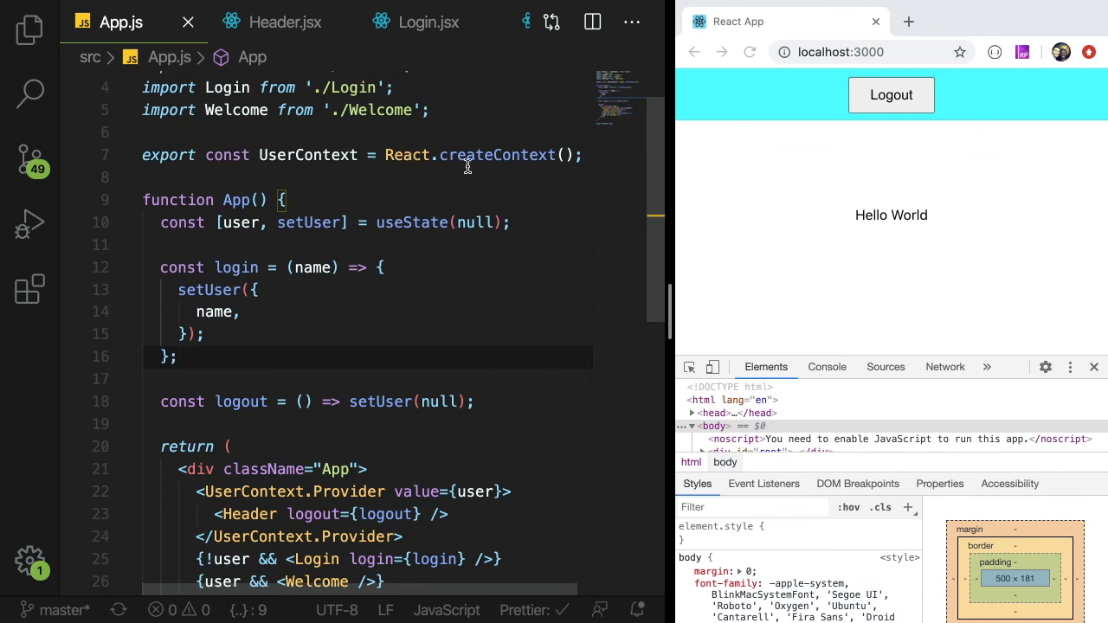
mouse_move(413, 329)
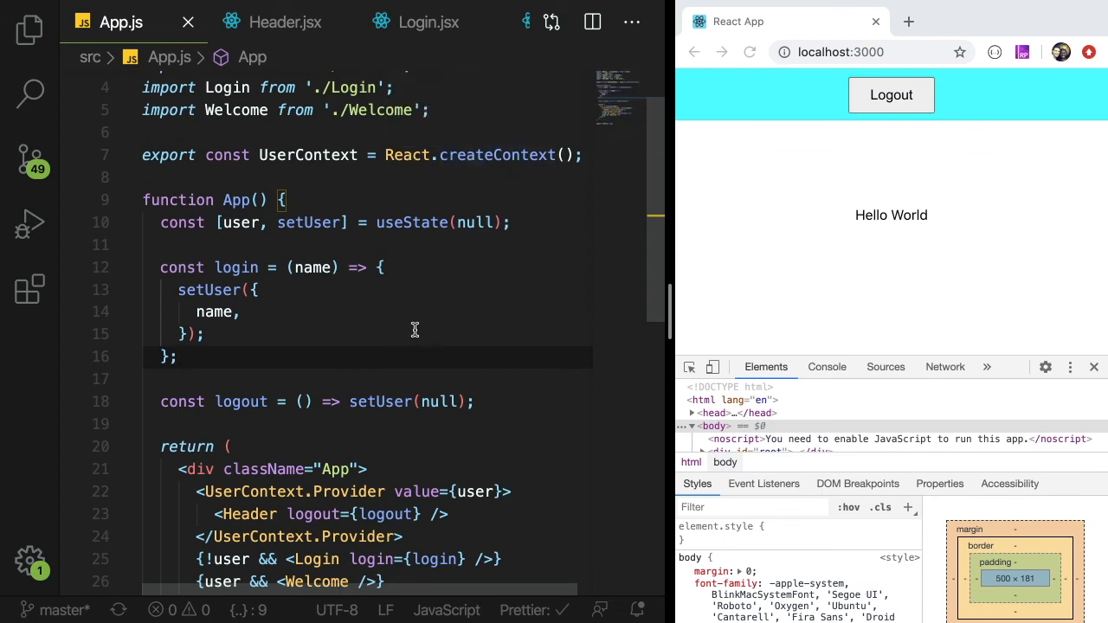